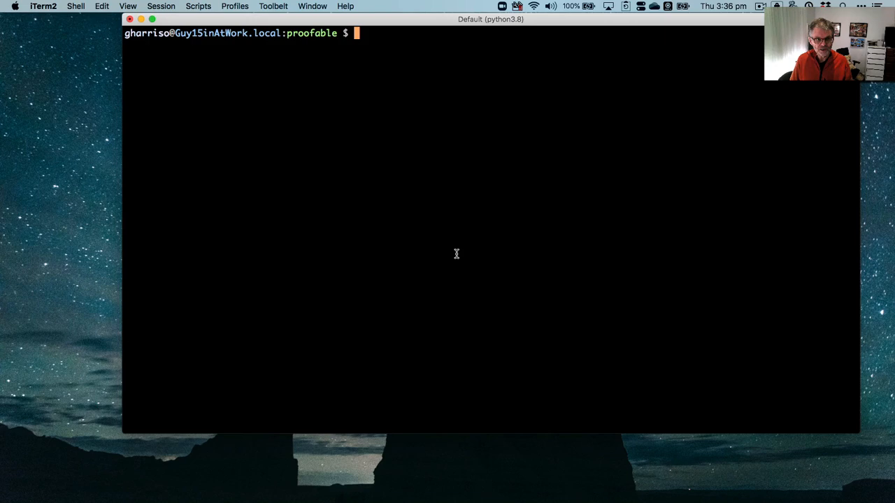
Launch provendbShell.sh with $PROVENDB_URI to connect the ProvenDB shell
type("provendbShell.sh $PR")
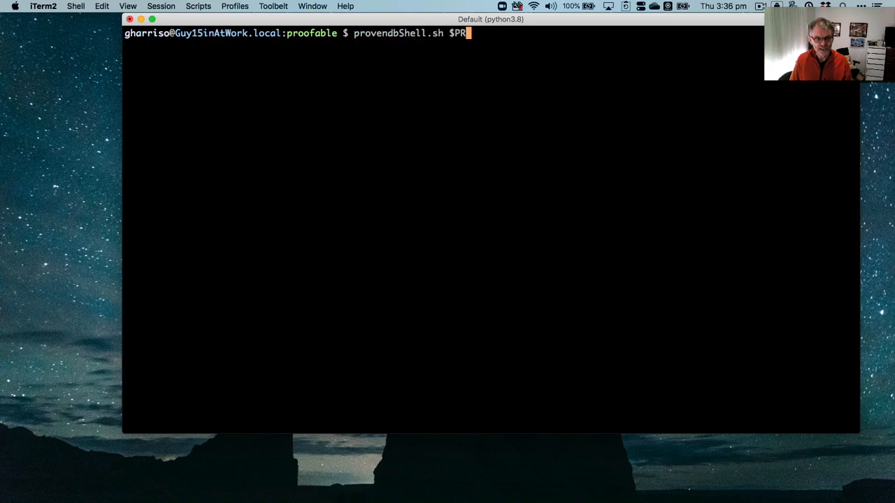
type("OVENDB_URI")
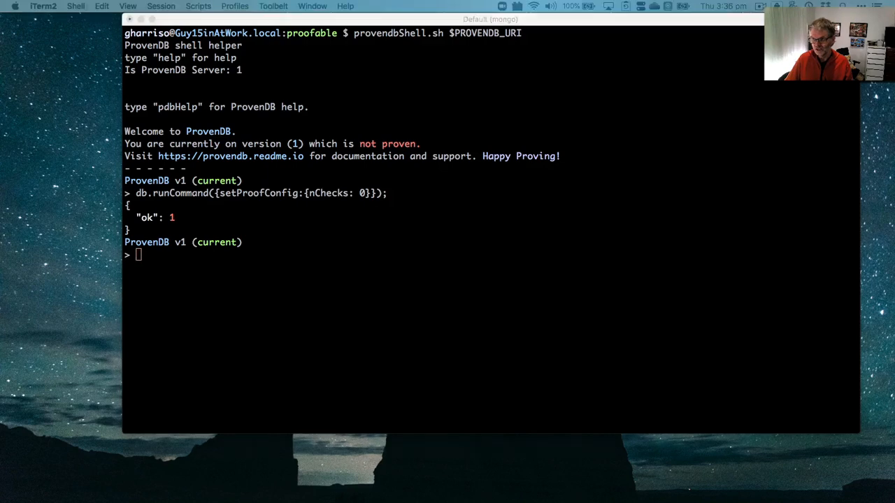
mouse_move(323, 342)
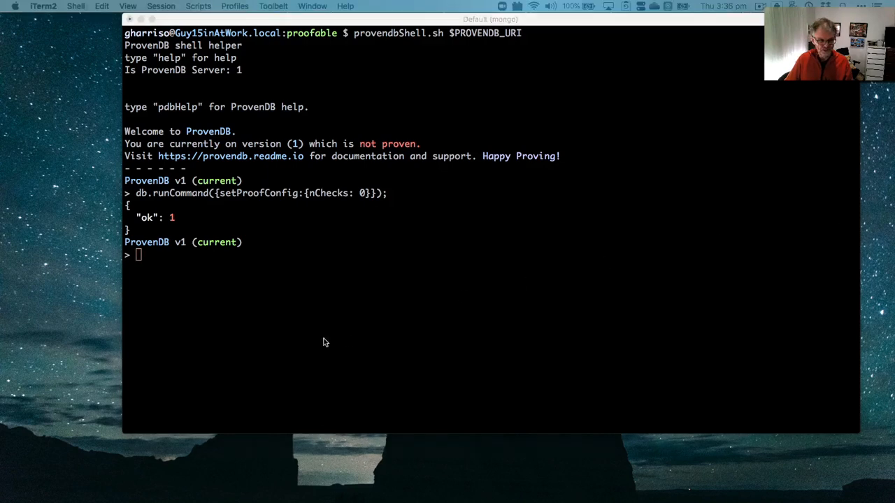
Insert Guy (rating 10) and Mike (rating 9) into tutorial, then increment Guy's rating with $inc
type("db.tutorial.insertMany([{name:\"Guy\",rating:10},{name:\"Mike\",rating:9}]);")
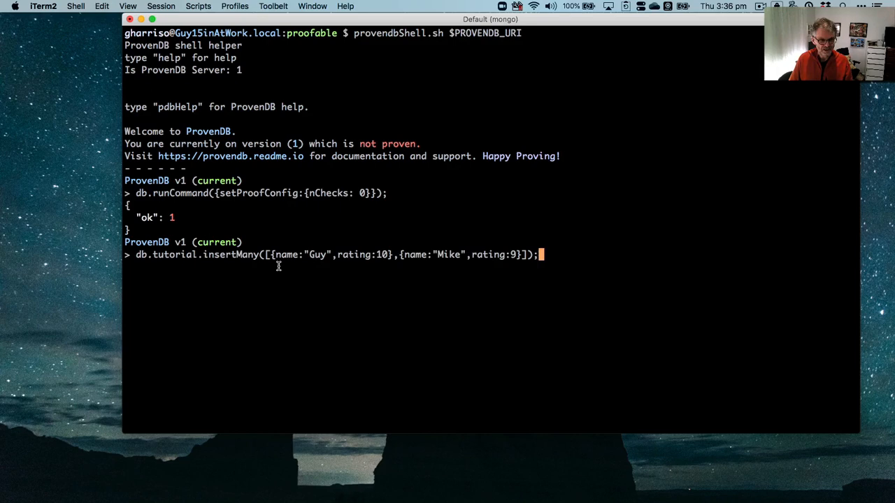
key("Return")
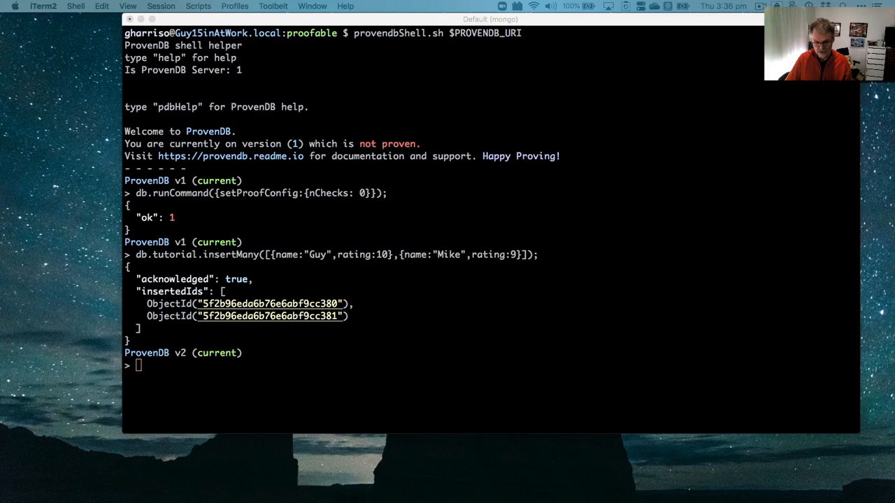
type("db.tutorial.update({\"name\":\"Guy\"},{$inc:{rating:1}});")
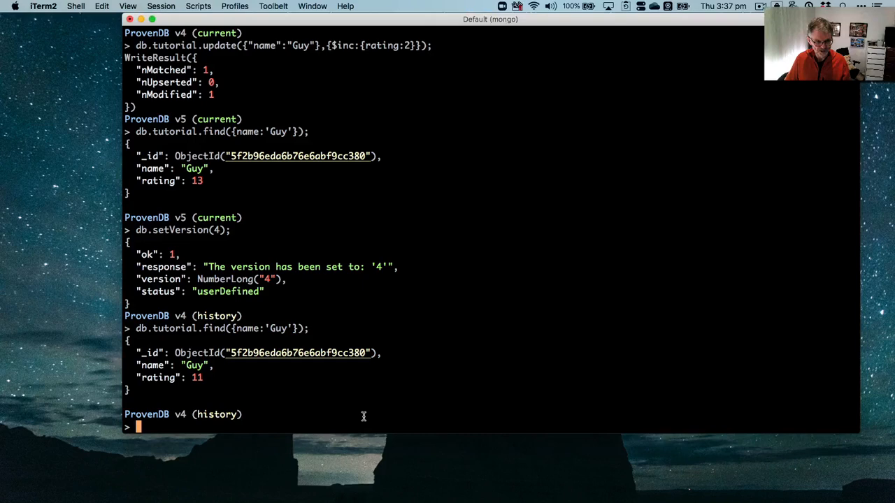
Run db.setVersion('current') to return the database to version 5
type("db.setVersion('current');")
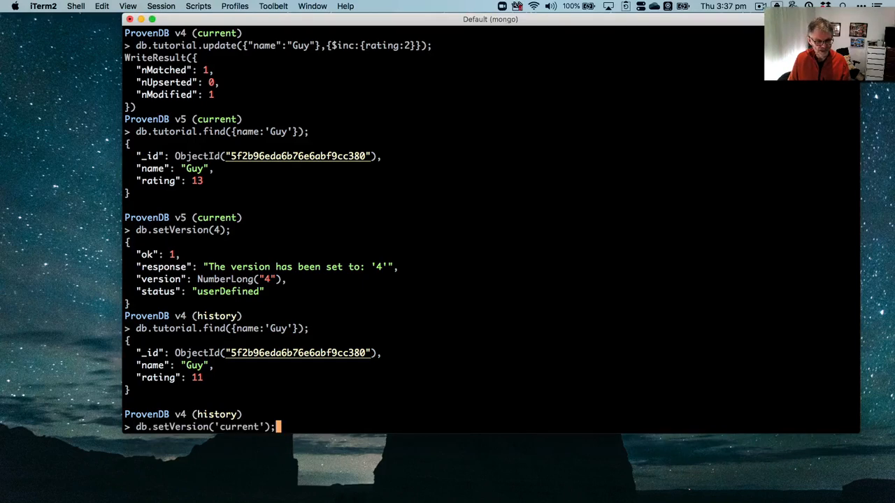
key("Return")
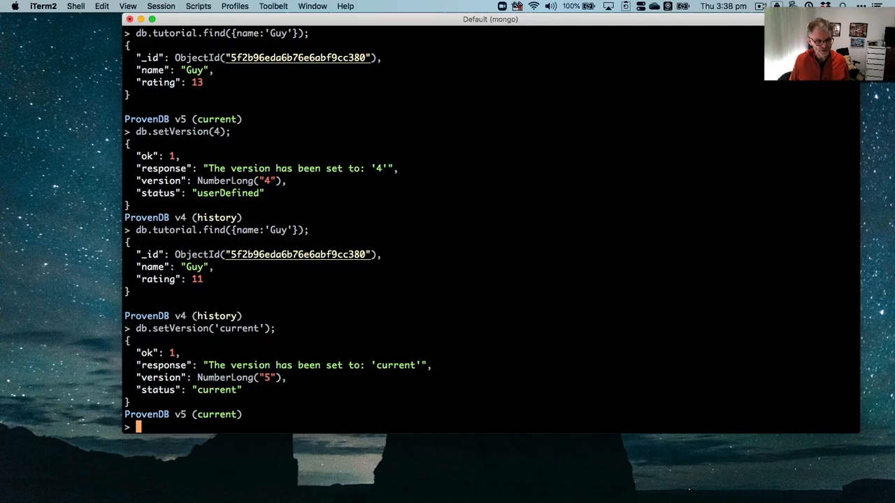
mouse_move(459, 459)
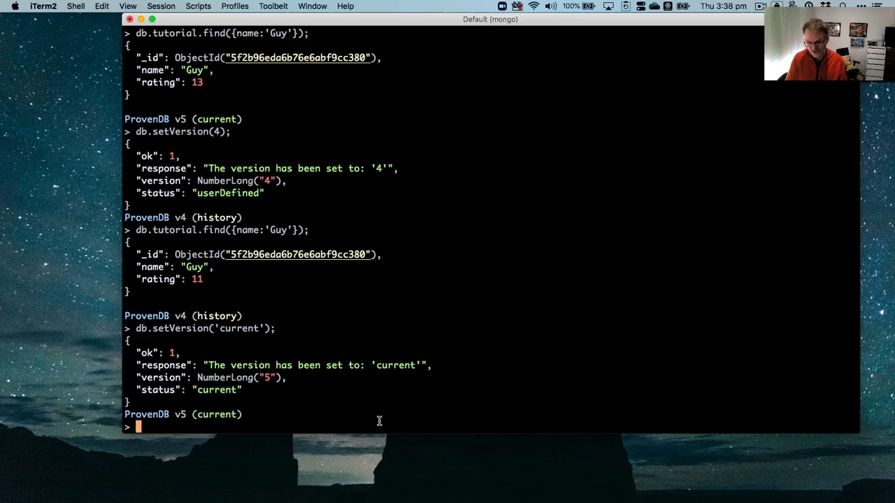
Run db.submitProof(5,{anchorType:'HEDERA'}) to submit a Pending Hedera proof of version 5
type("d")
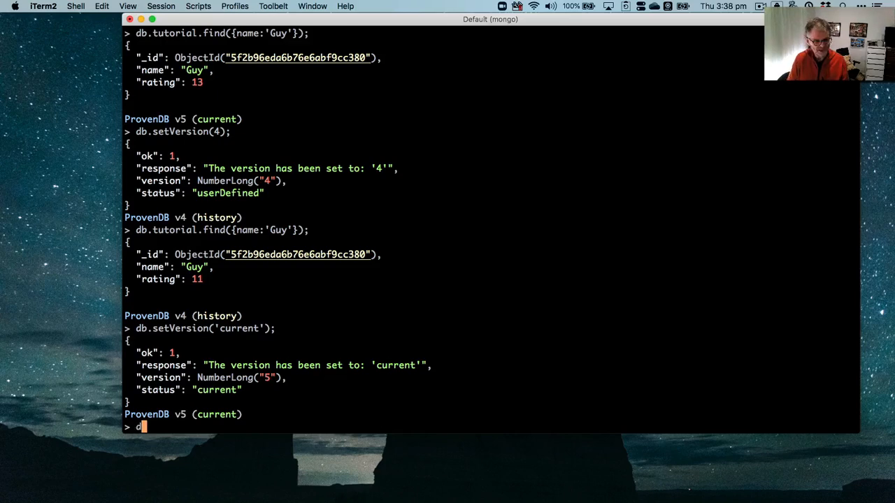
type("b.su")
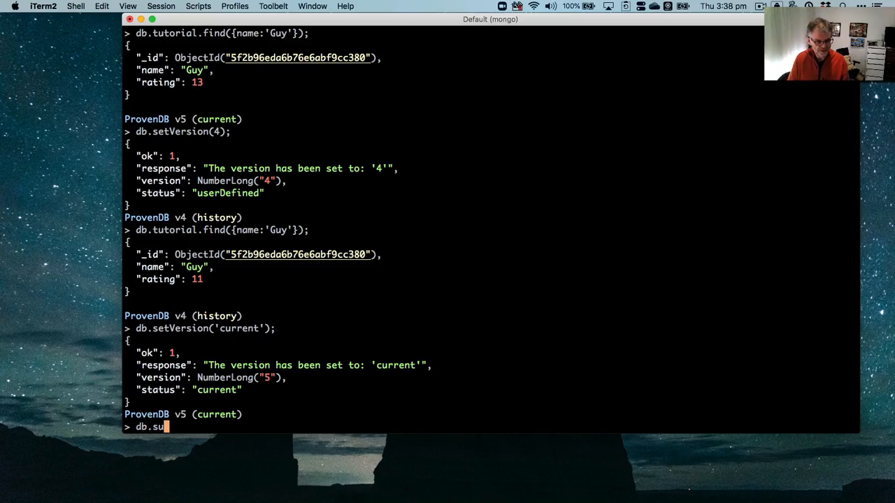
type("bmitProof")
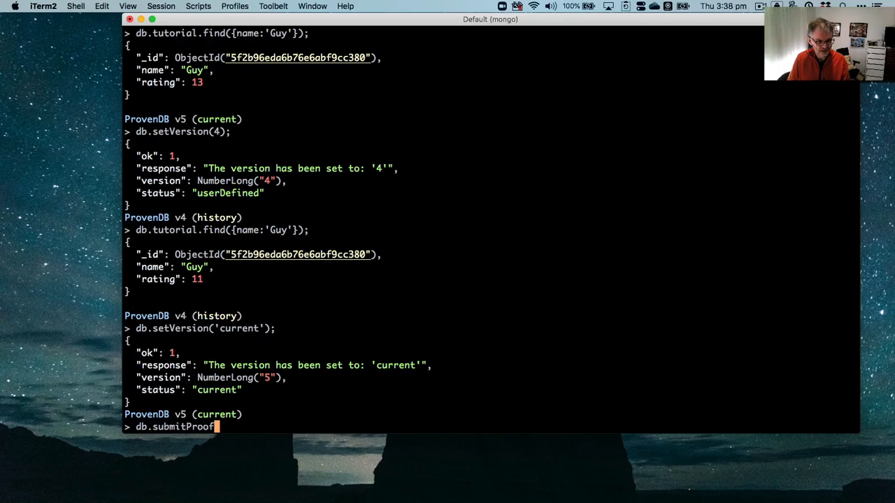
type("(")
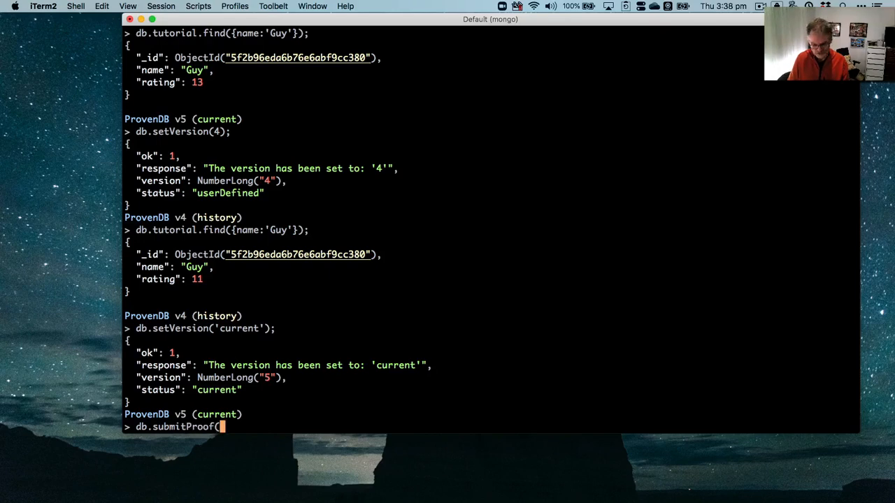
type("5,{}")
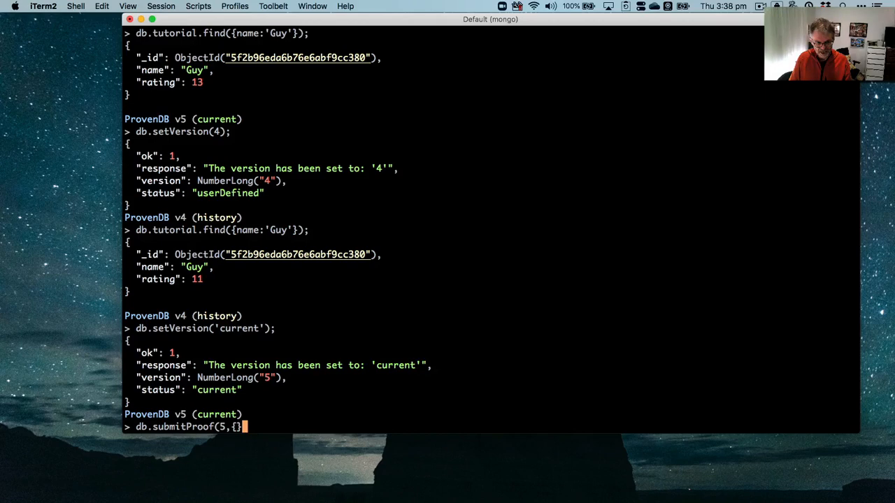
type("anch")
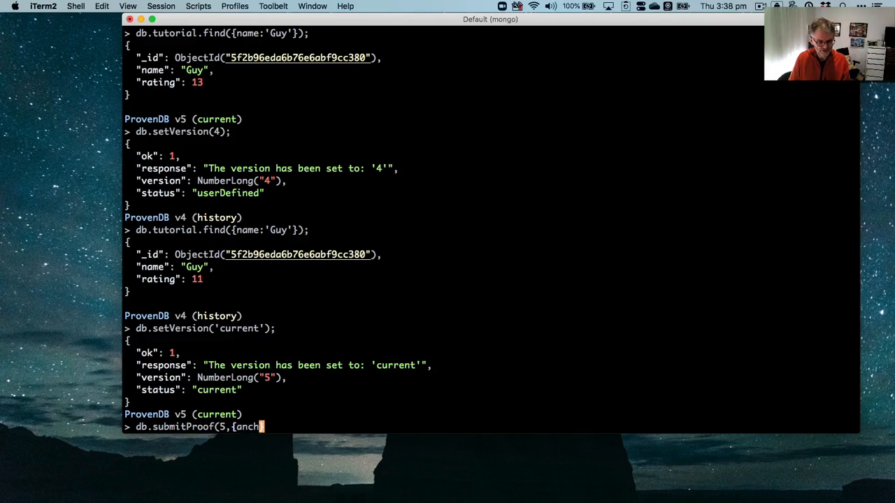
type("orType:")
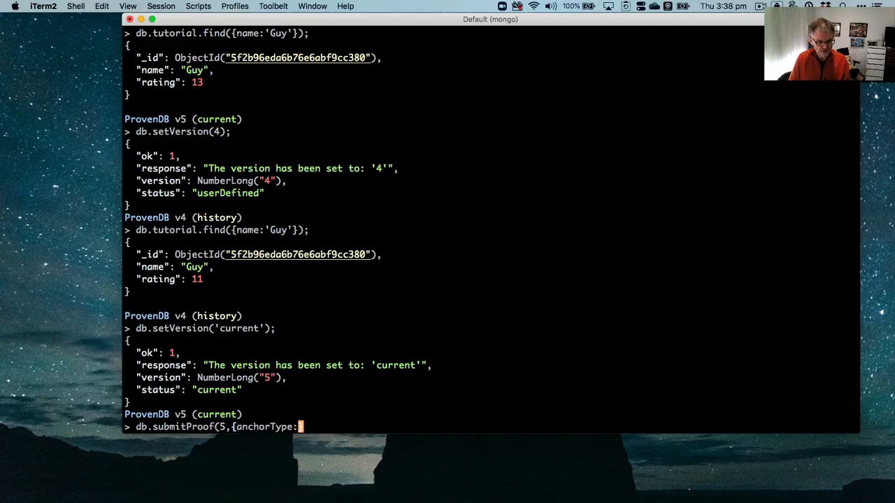
type("'HEDERA'}")
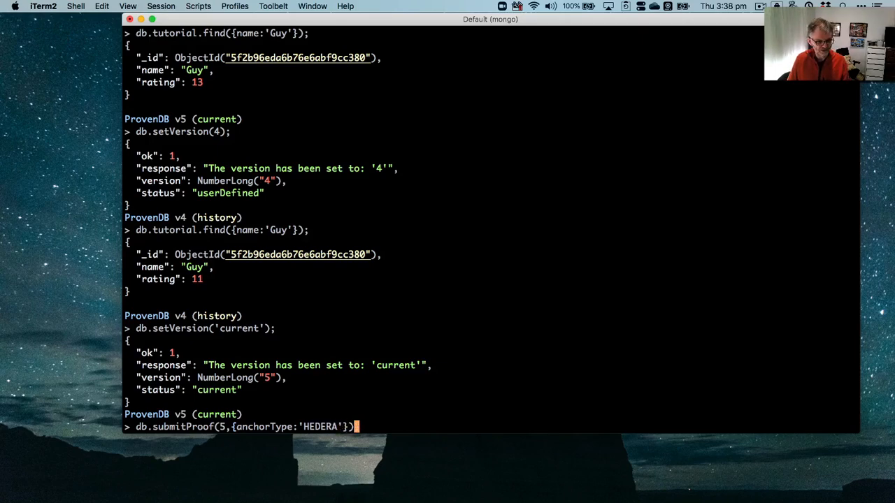
key("Return")
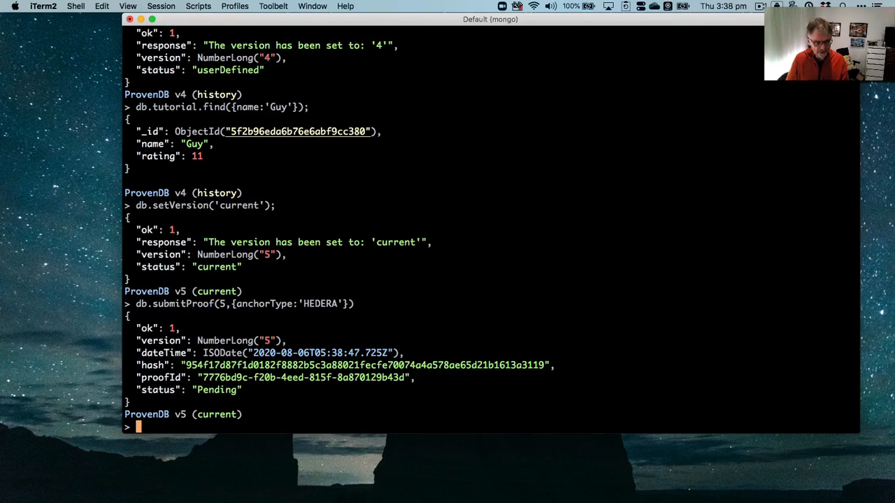
Run db.getProof on proof id 7776bd9c-f20b-4eed-815f-8a870129b43d to see it Valid with Hedera details
type("db.get")
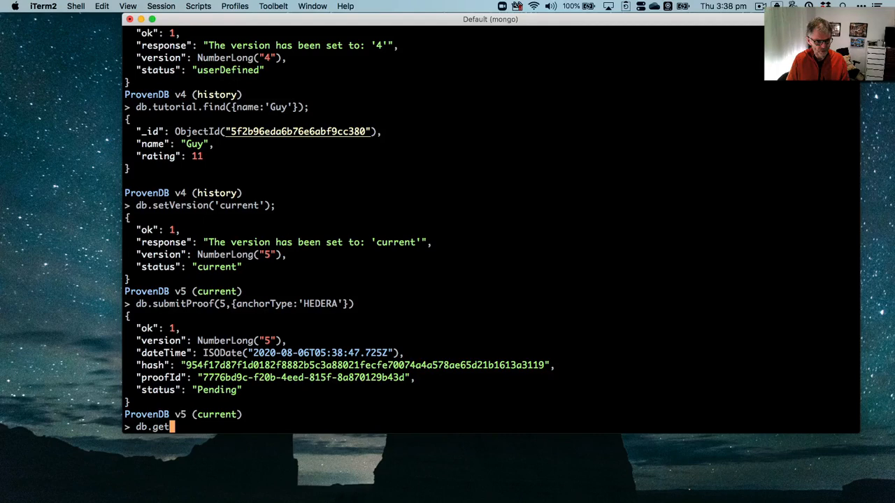
type("Proof(")
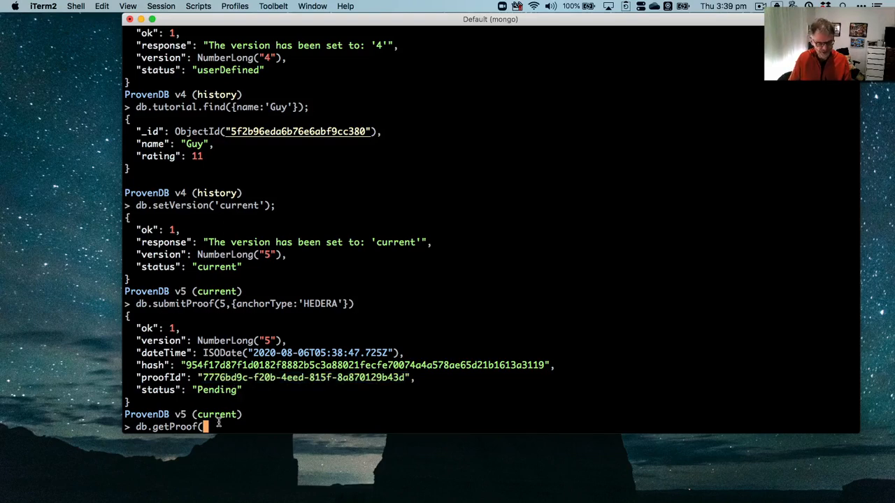
type("\"7776bd9c-f20b-4eed-815f-8a870129b43d\")")
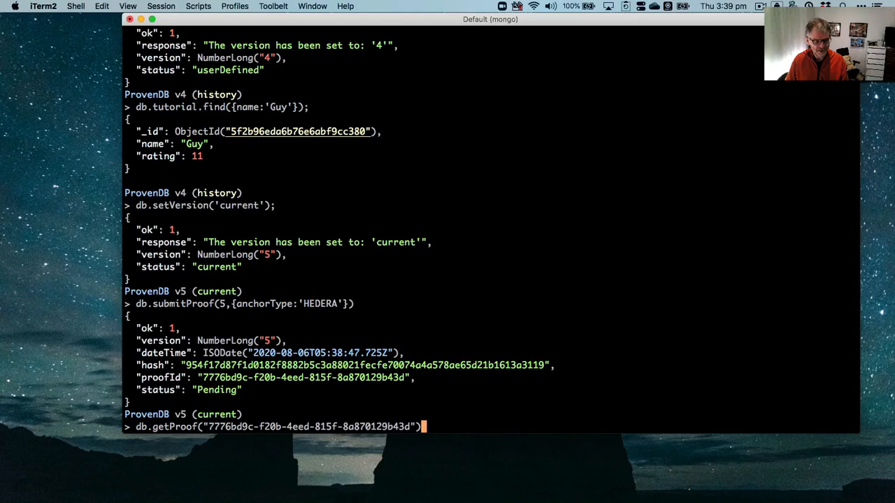
key("Return")
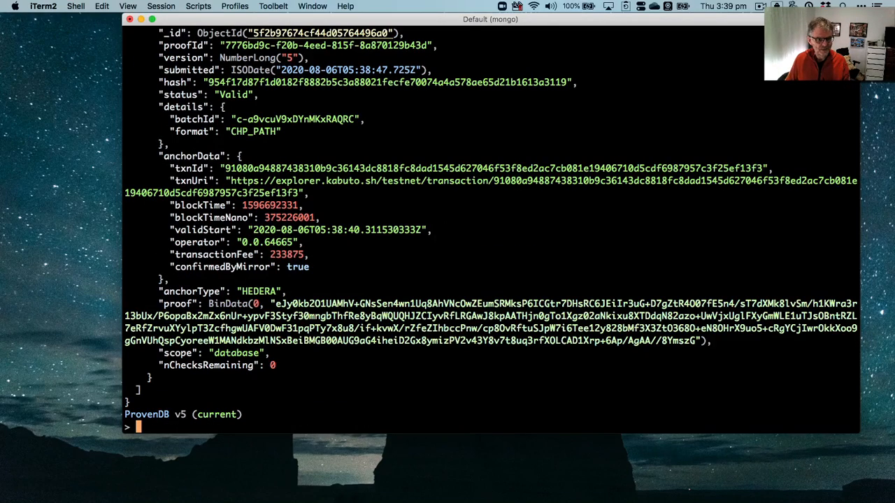
Scroll through the Valid proof's Hedera anchor data: transaction ID, explorer link, fee and confirmation
scroll("up", 3)
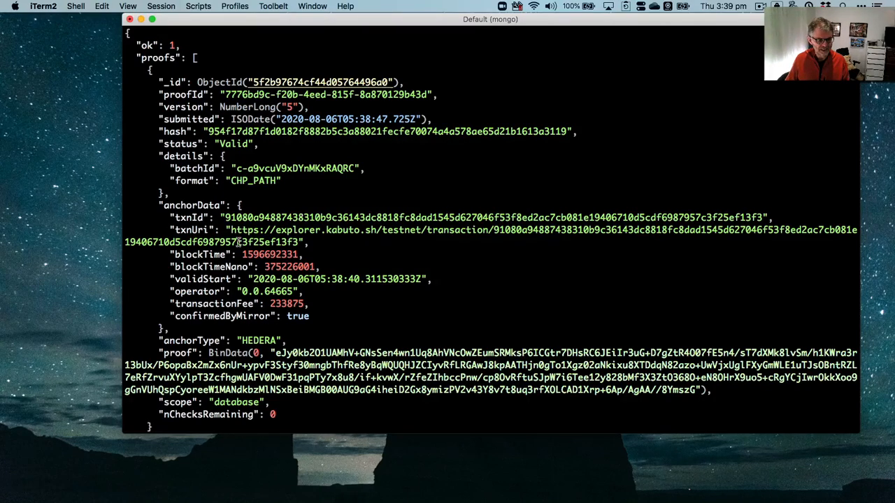
mouse_move(350, 229)
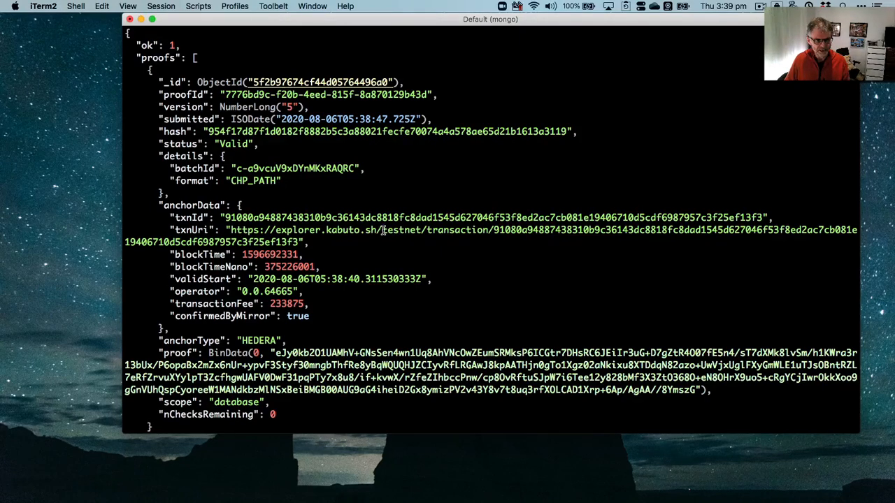
mouse_move(361, 251)
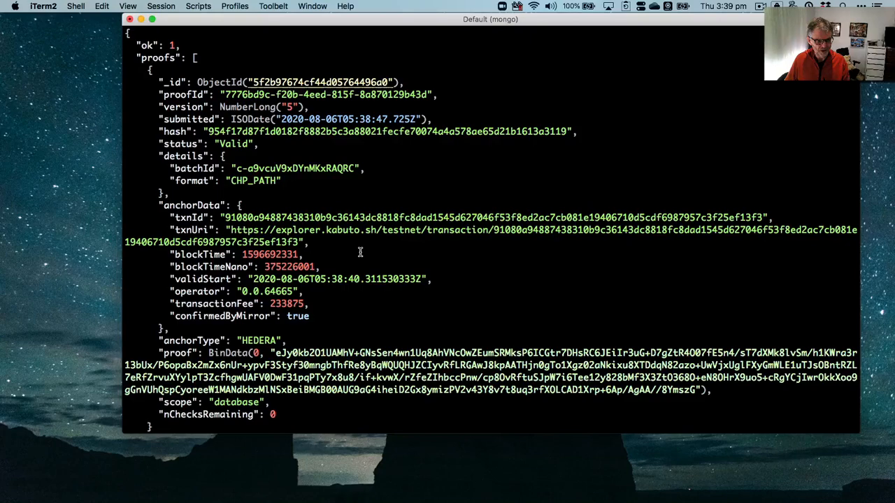
scroll("down", 3)
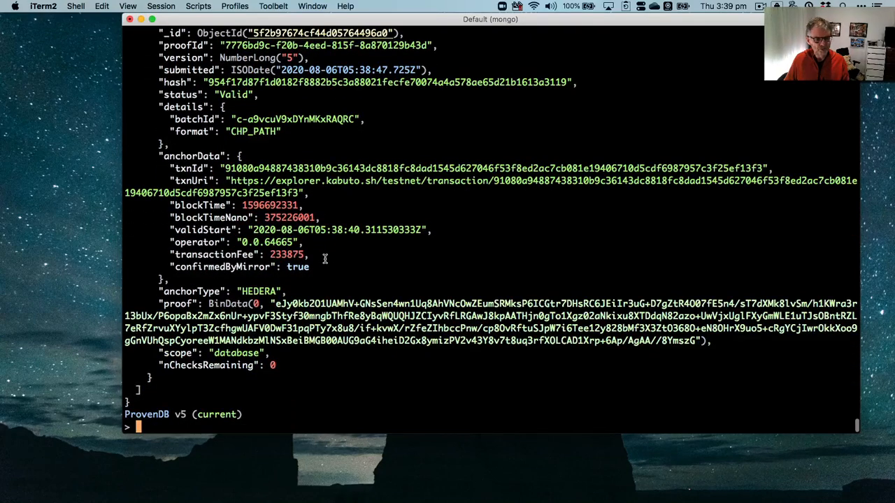
mouse_move(319, 419)
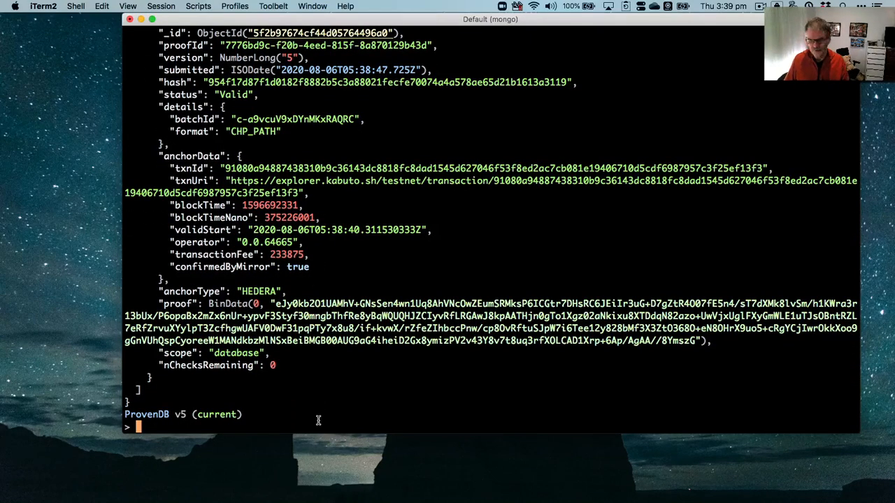
mouse_move(739, 422)
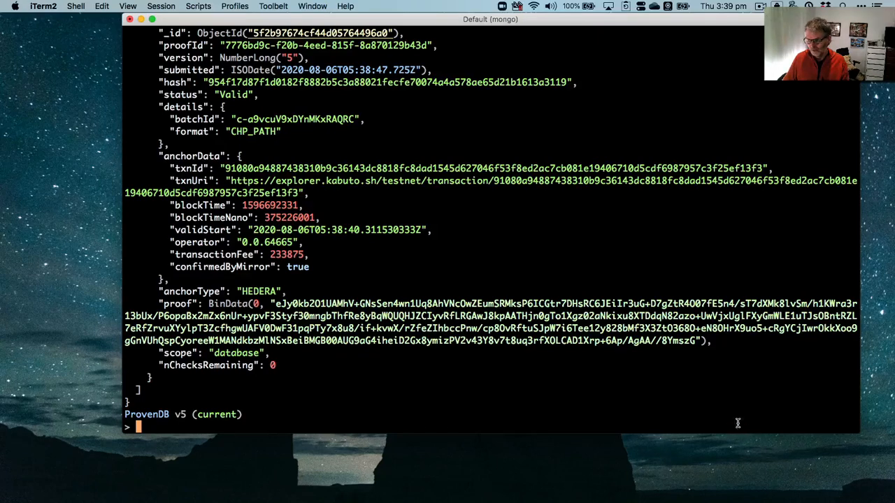
Fetch proof 7776bd9c-… again in "json" format to get its Chainpoint representation
type("db.getProof(\"7776bd9c-f20b-4eed-815f-8a870129b43d\")")
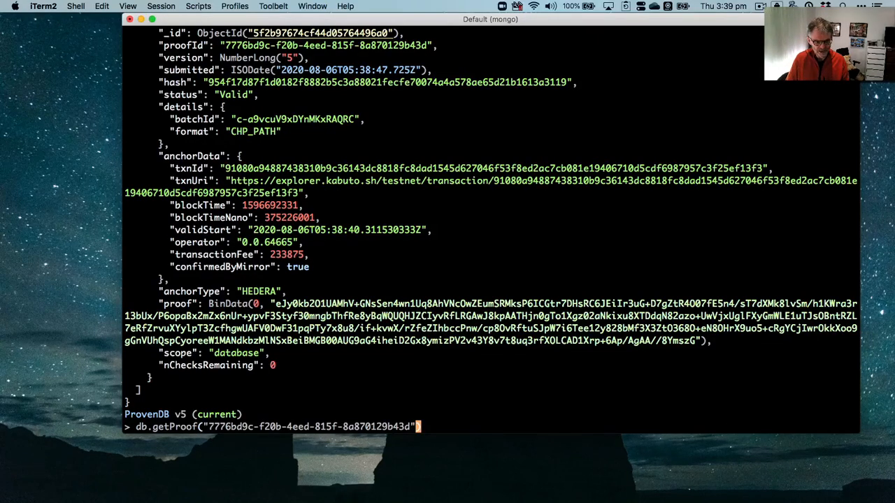
type(",\"")
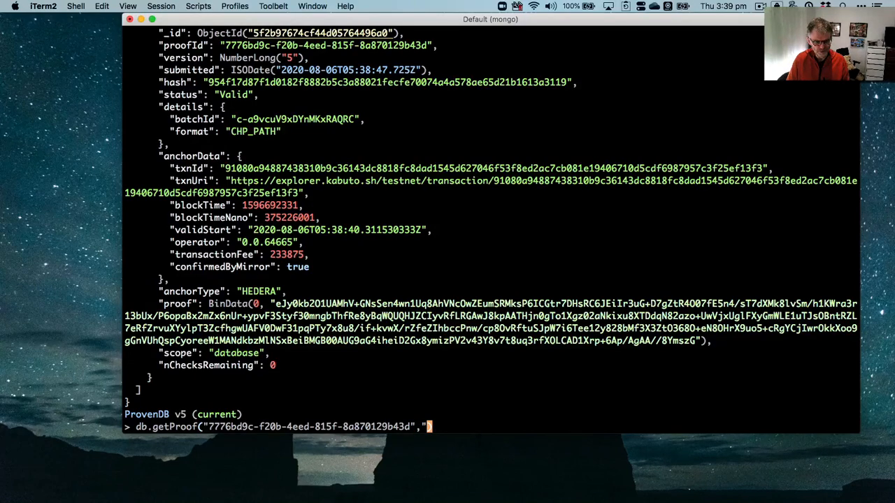
type("json")
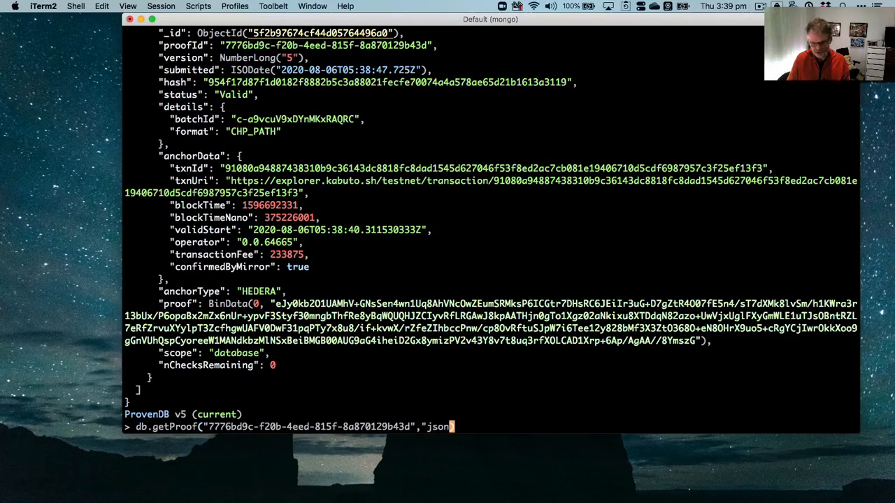
key("Return")
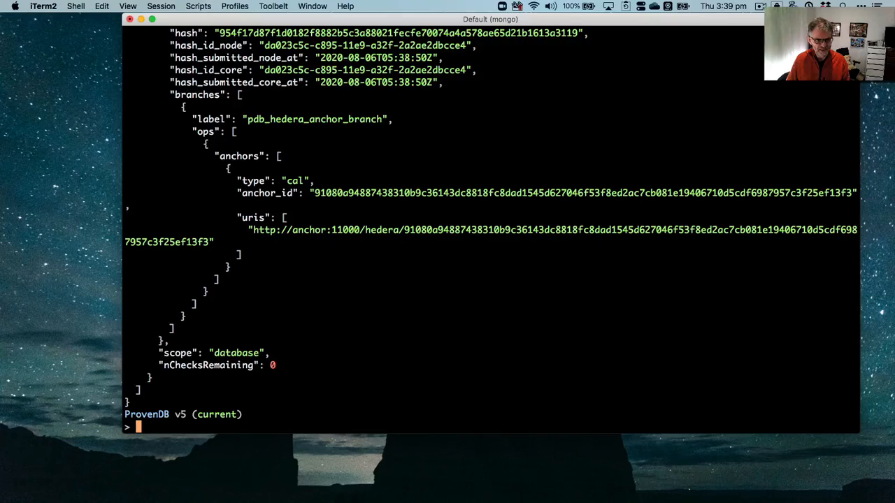
mouse_move(427, 136)
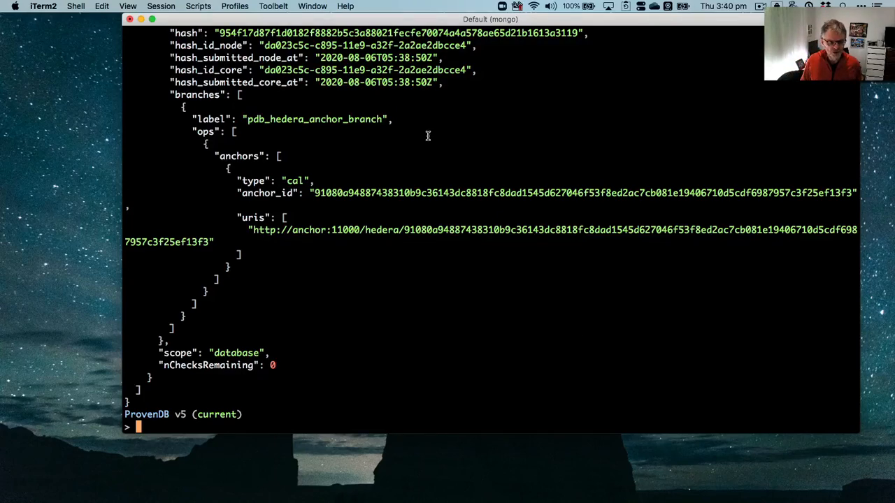
mouse_move(371, 161)
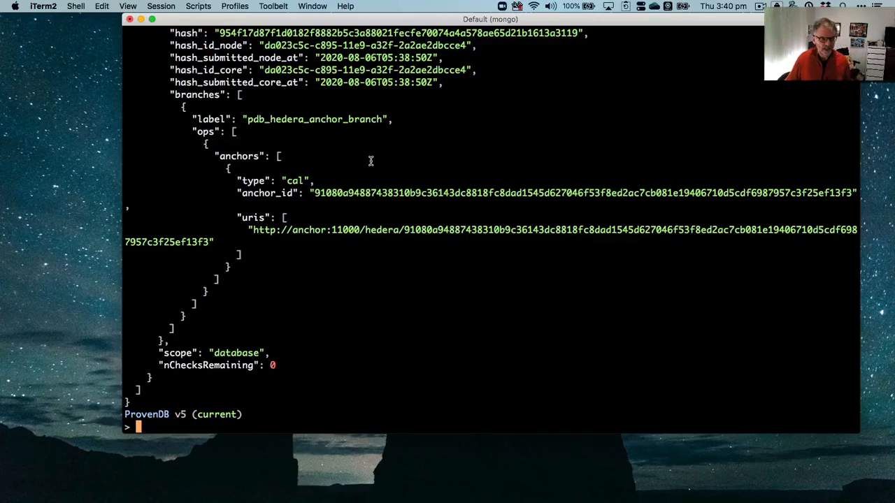
Review the Chainpoint JSON, including the Hedera anchor branch URI and database scope
scroll("up", 3)
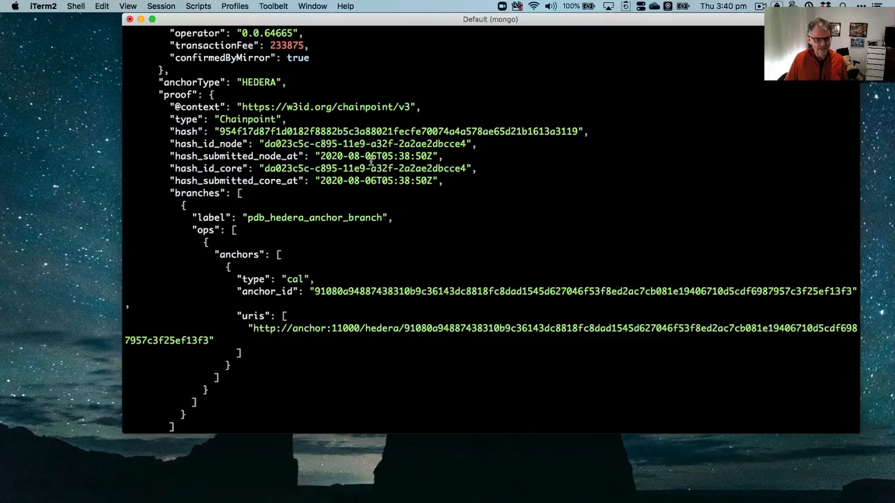
scroll("up", 3)
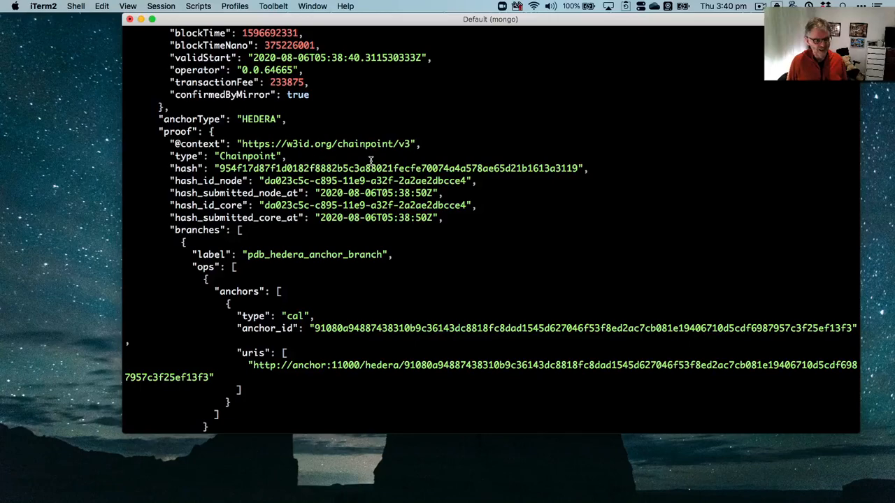
scroll("up", 3)
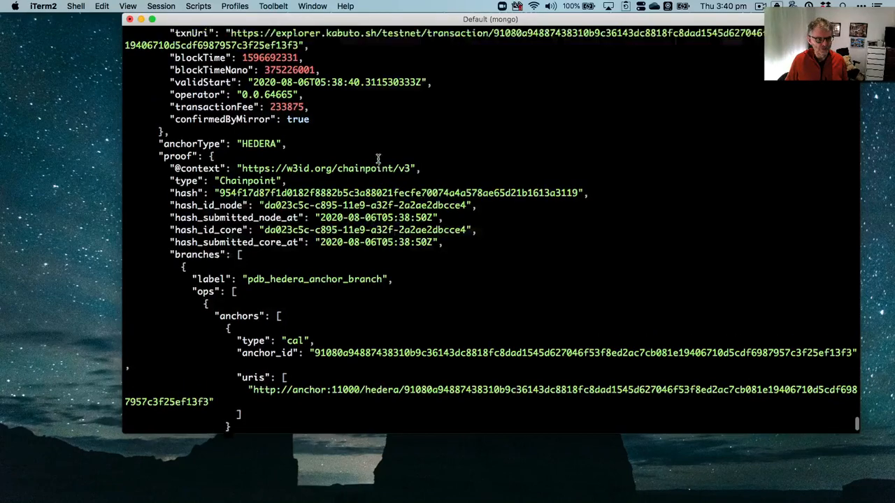
scroll("up", 3)
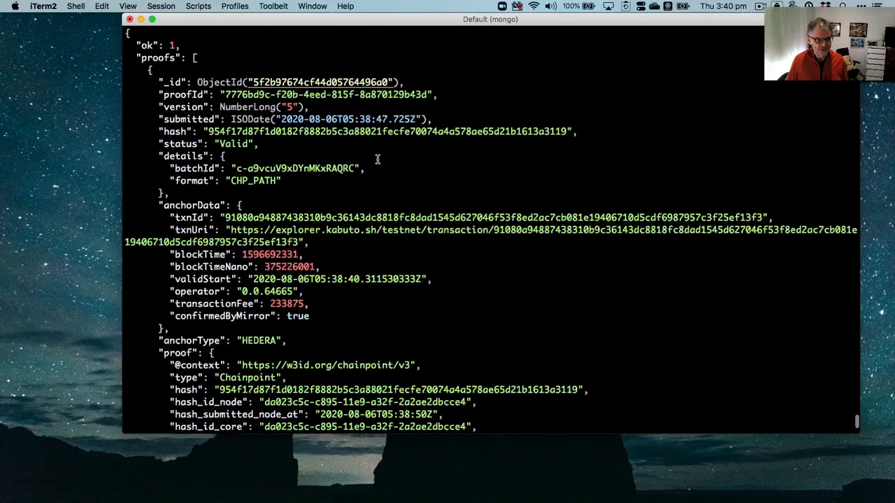
scroll("down", 3)
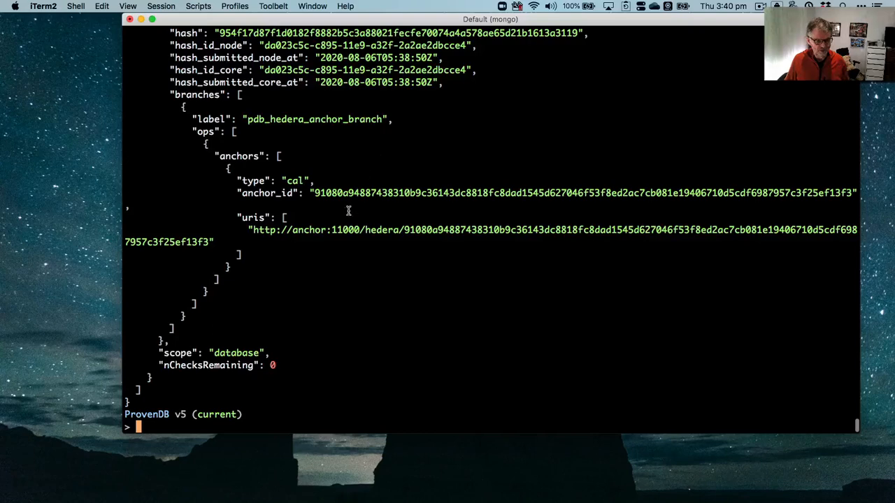
mouse_move(274, 422)
type("db.getDocumentProof('tutorial',{name:'Guy'});")
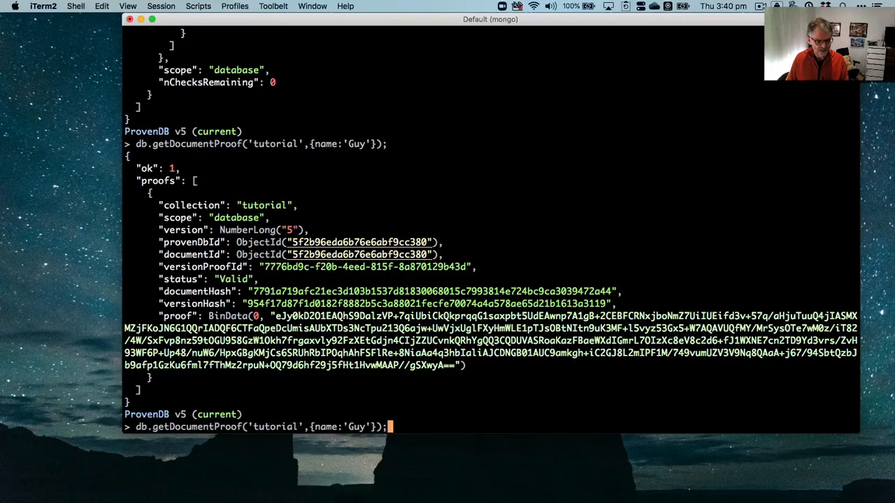
Rerun getDocumentProof for Guy with arguments 5 and "json" and review the document and Hedera branches
key("Left")
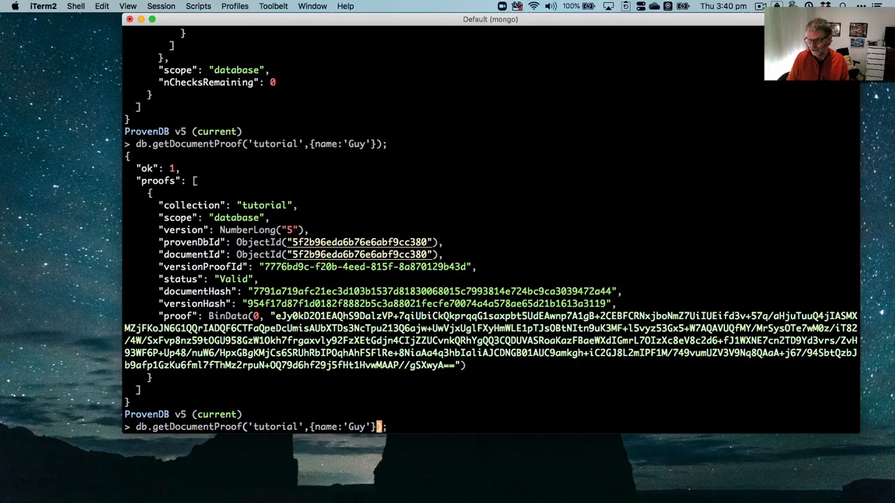
type(",5,\"")
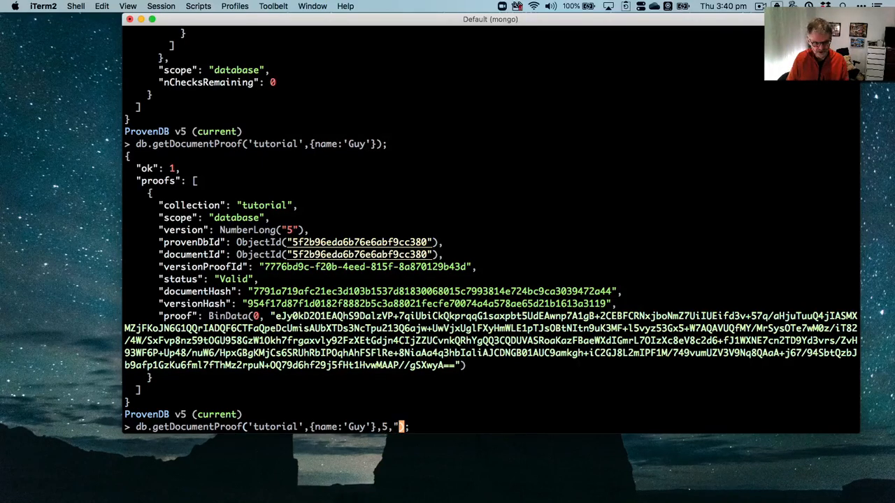
type("json\");")
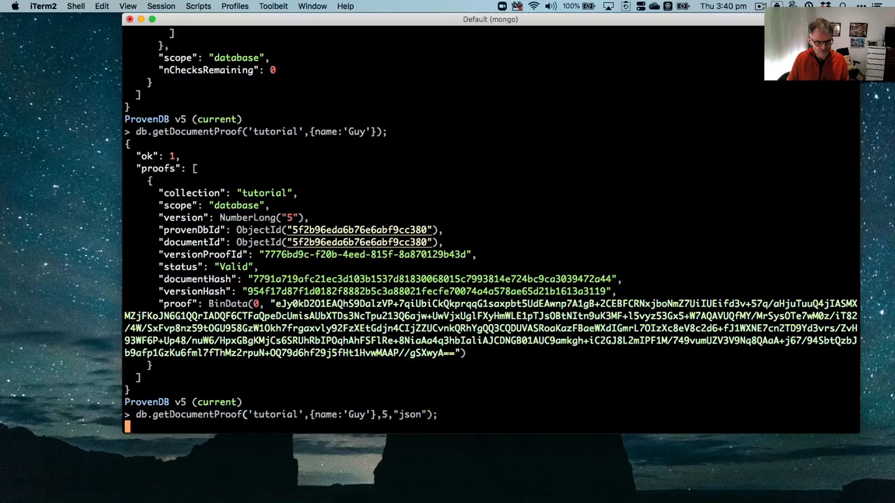
key("Return")
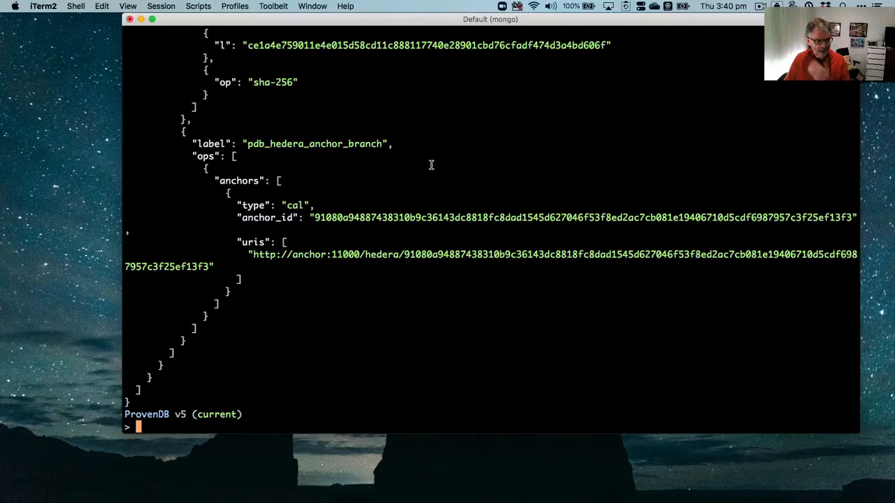
scroll("up", 3)
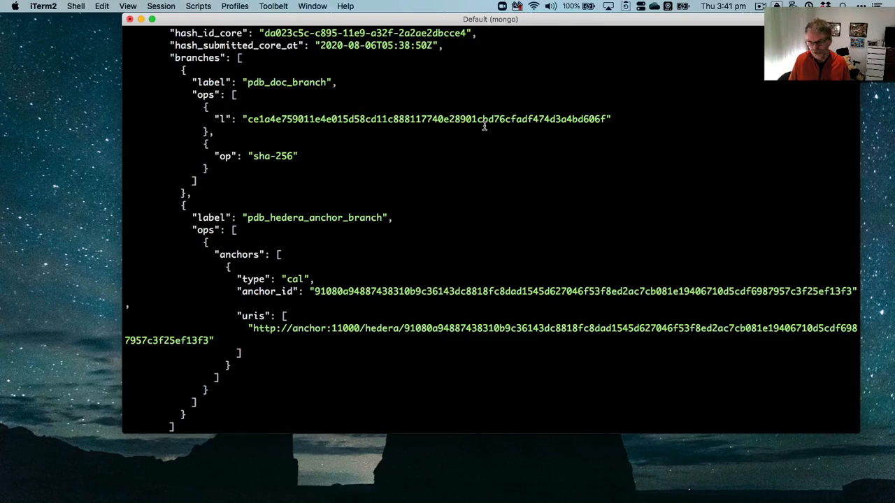
mouse_move(559, 140)
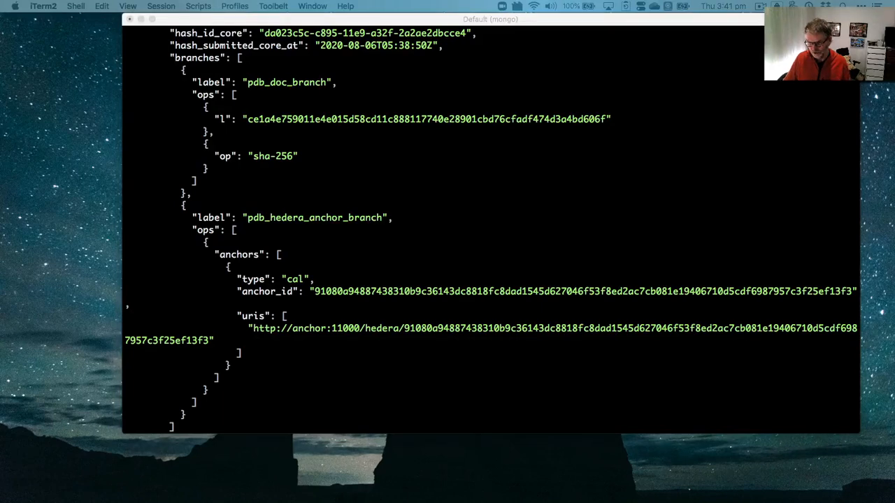
mouse_move(501, 406)
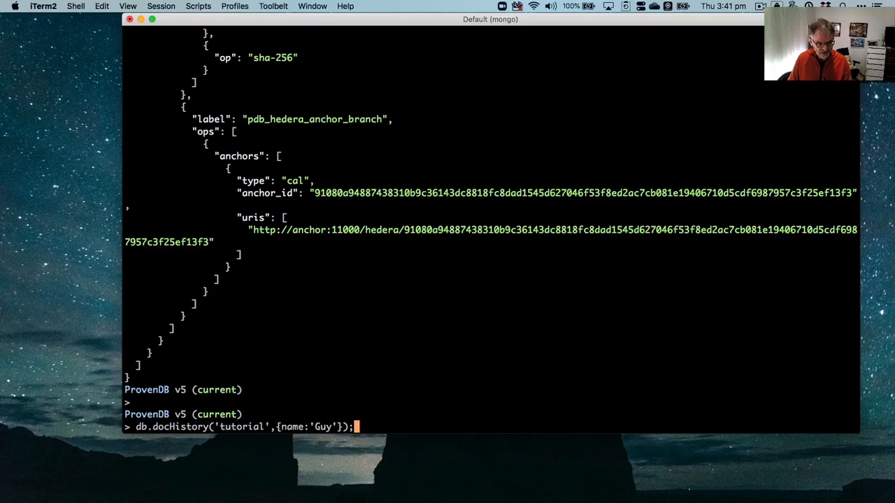
Run db.docHistory('tutorial',{name:'Guy'}) and review versions 2–4 Unproven and version 5 Valid
key("Return")
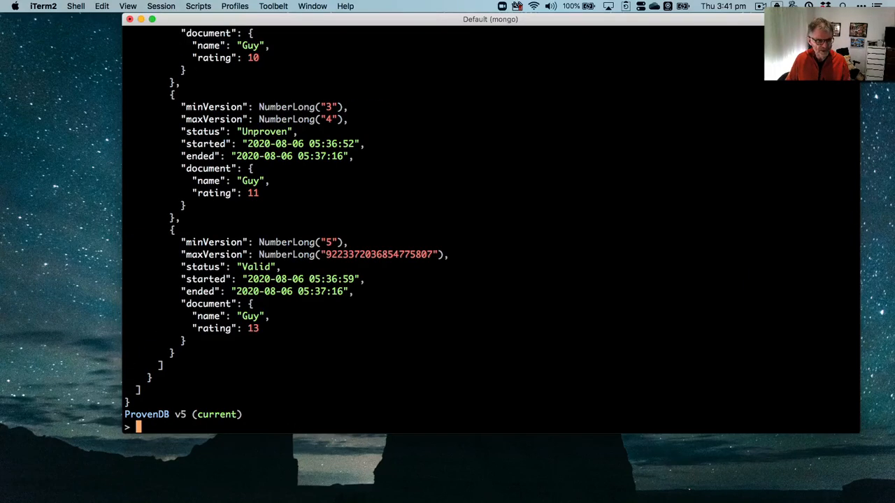
scroll("up", 3)
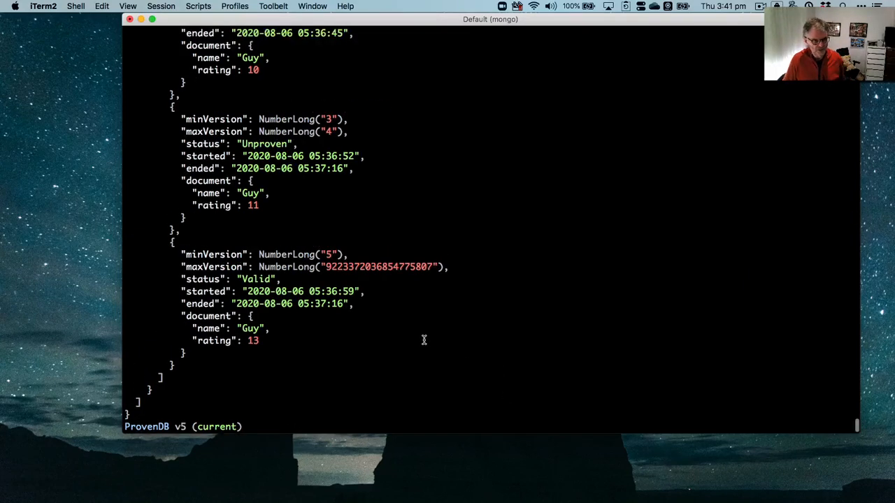
scroll("up", 3)
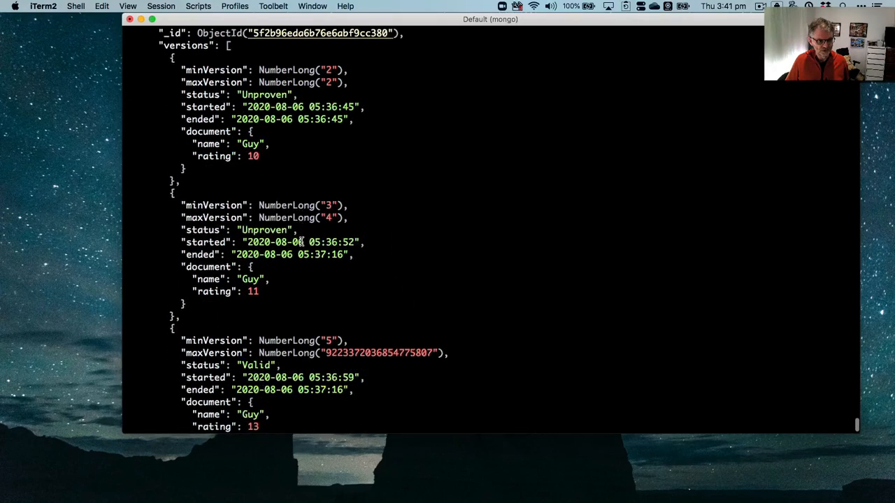
scroll("down", 3)
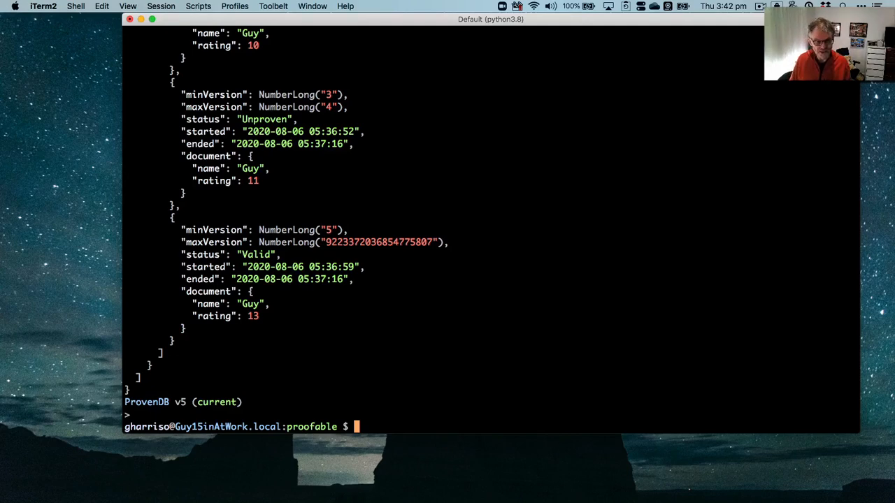
Run proofable-cli create proof -t HEDERA_MAINNET --include-metadata . and wait for CONFIRMED
type("clear")
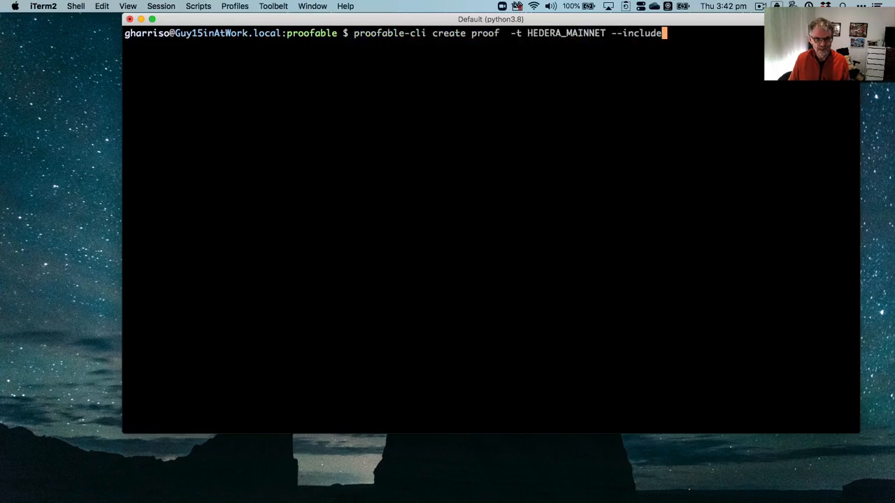
type("-metadata .")
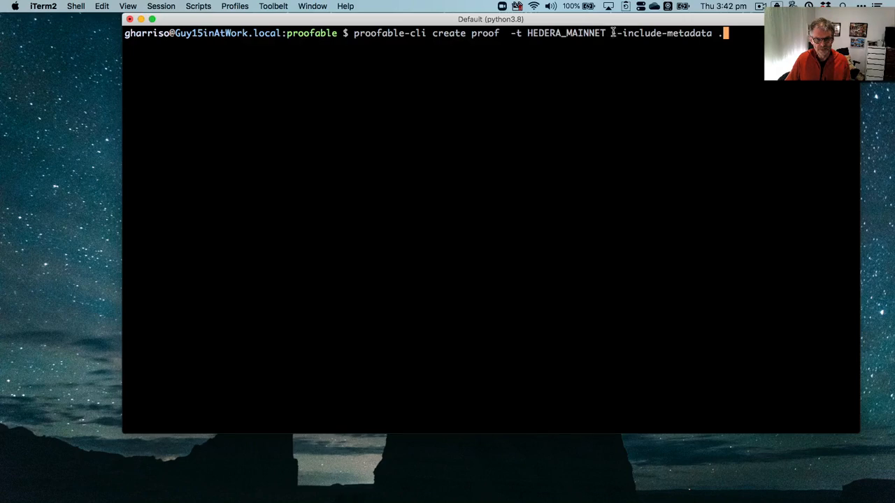
type("-")
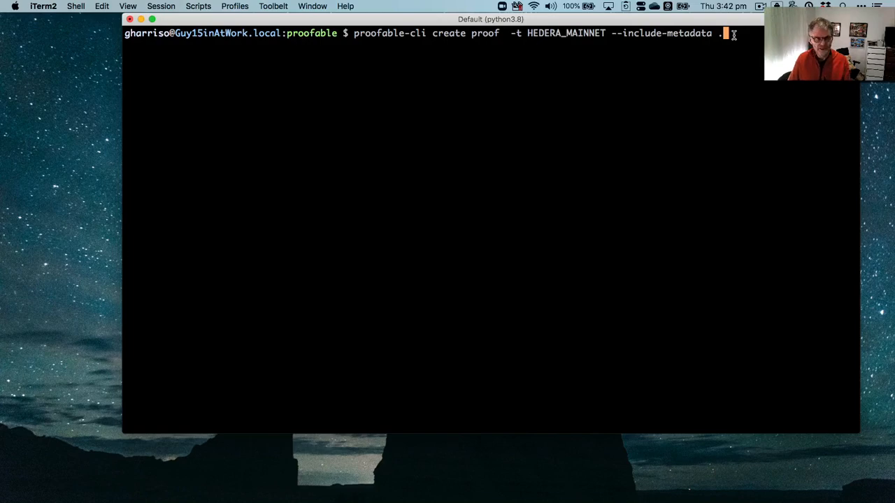
key("Return")
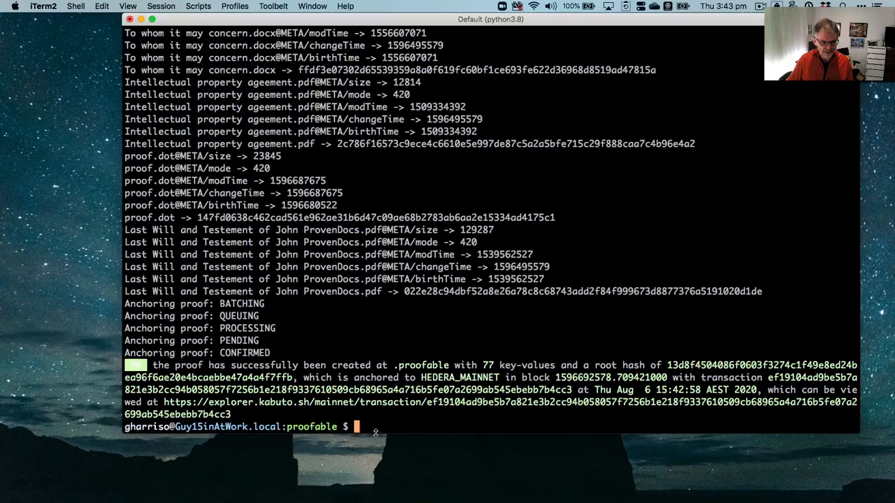
Clear the terminal after the folder proof is confirmed
type("clear")
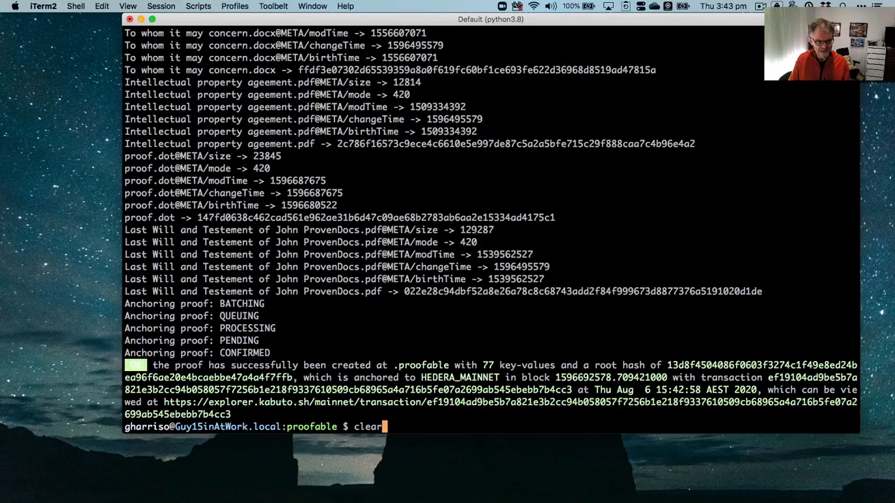
key("Return")
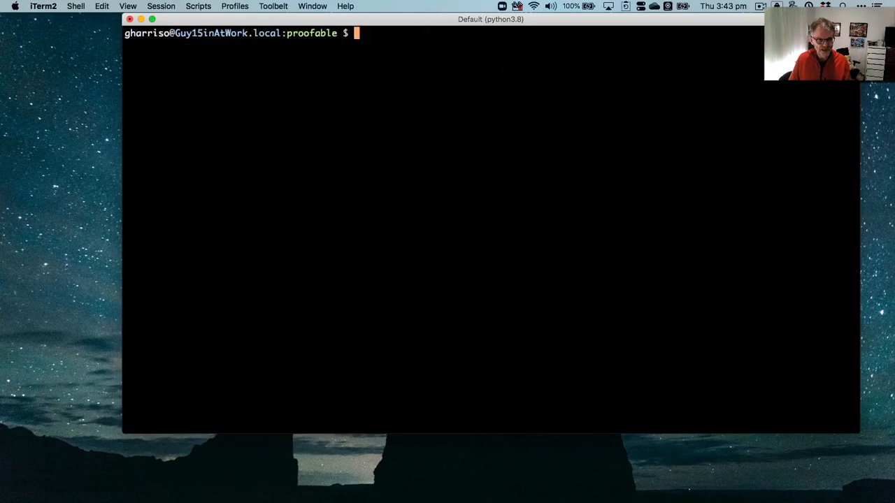
Verify the folder against the .proofable proof, passing all 77 key-values, then clear the terminal
type("proofable-cli verify proof  -p .pro")
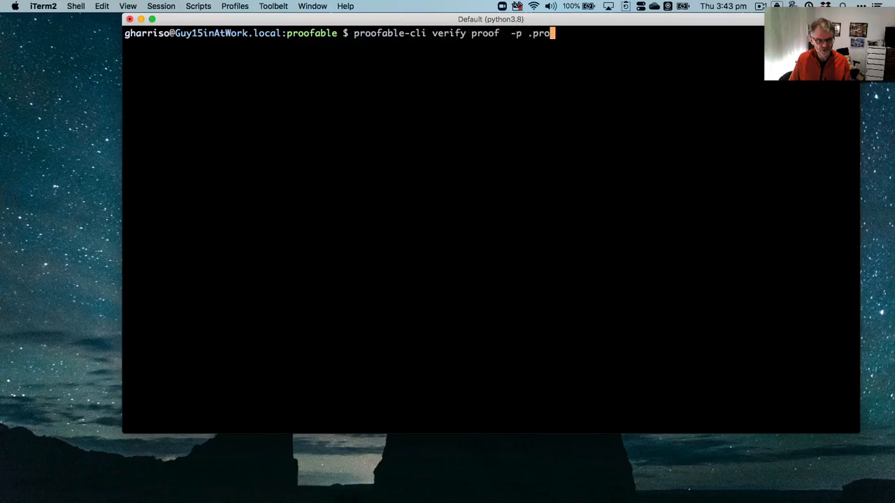
type("ofable .")
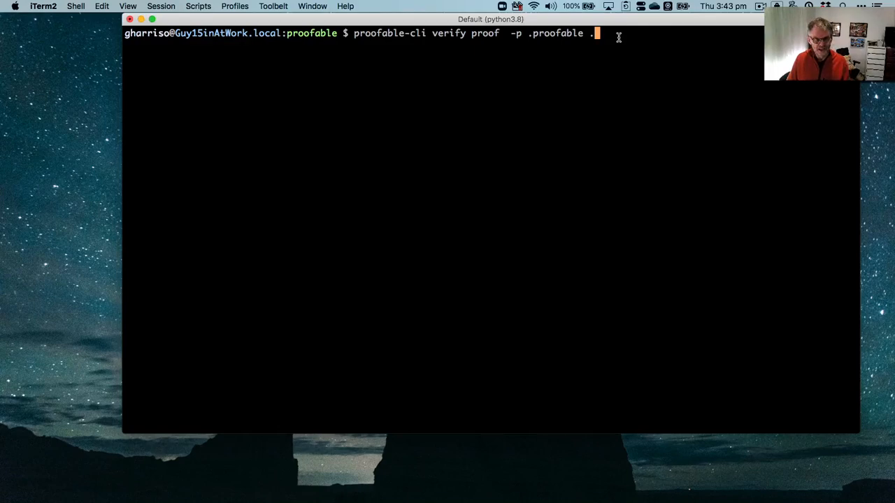
key("Return")
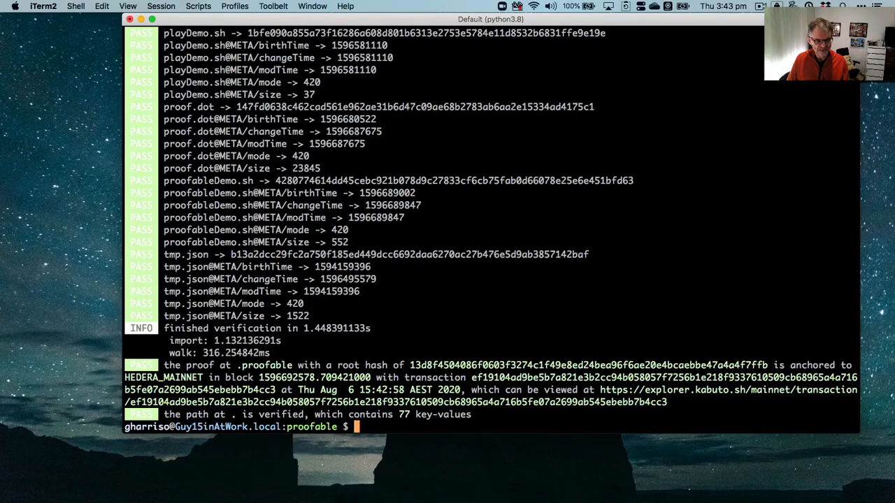
type("clear")
type("echo 'modi")
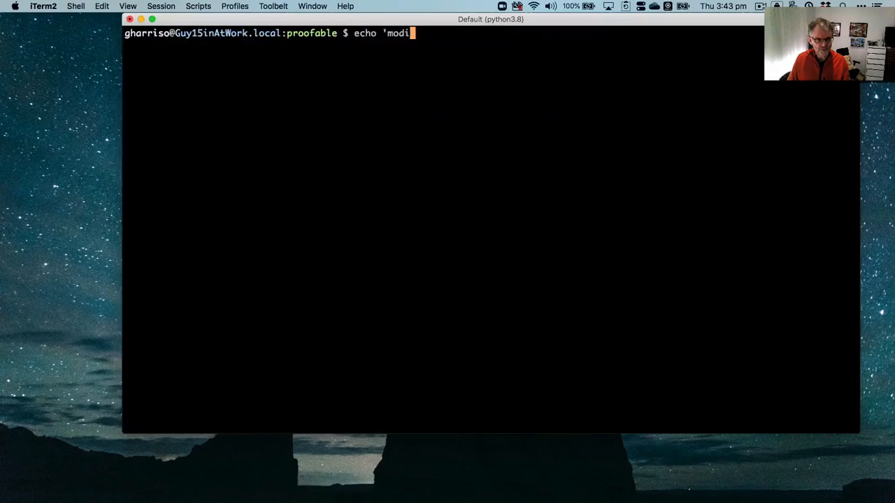
Append 'modified a file' to modified.file.txt and re-verify, now failing with 4 of 77 key-values changed
type("fied a file' >>modified.file.txt")
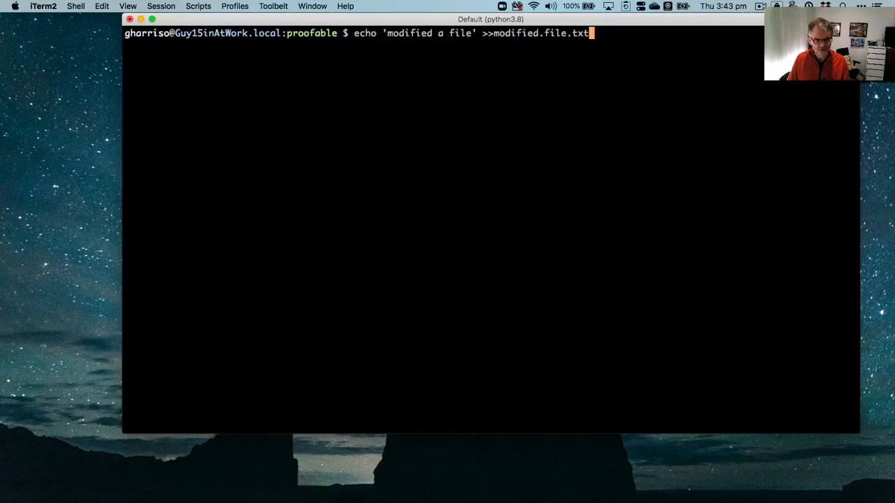
key("Return")
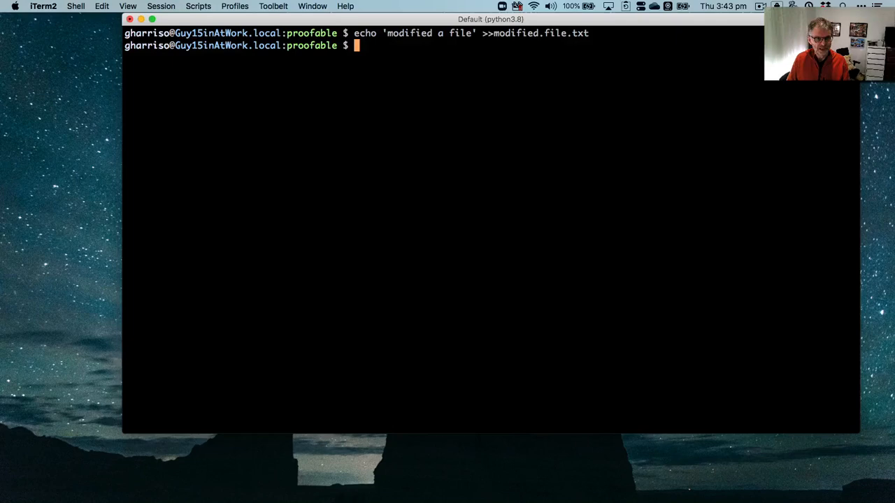
type("proofable-")
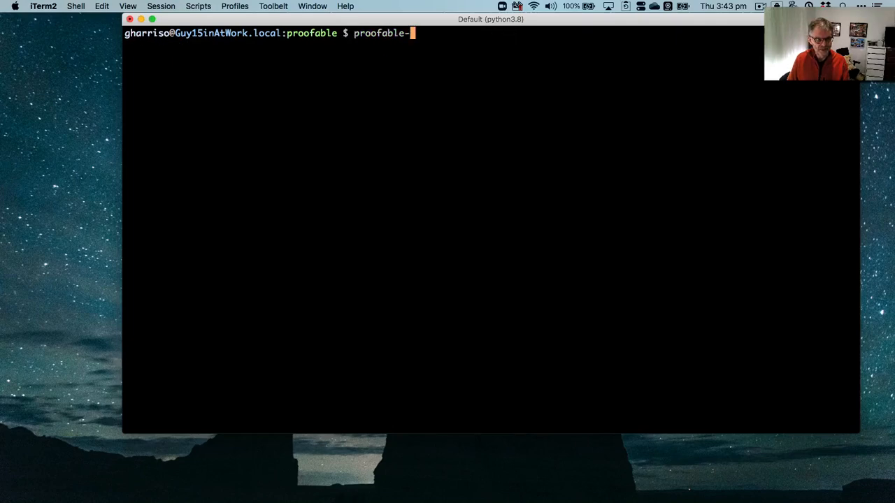
type("cli verify proof  -p .proofable .")
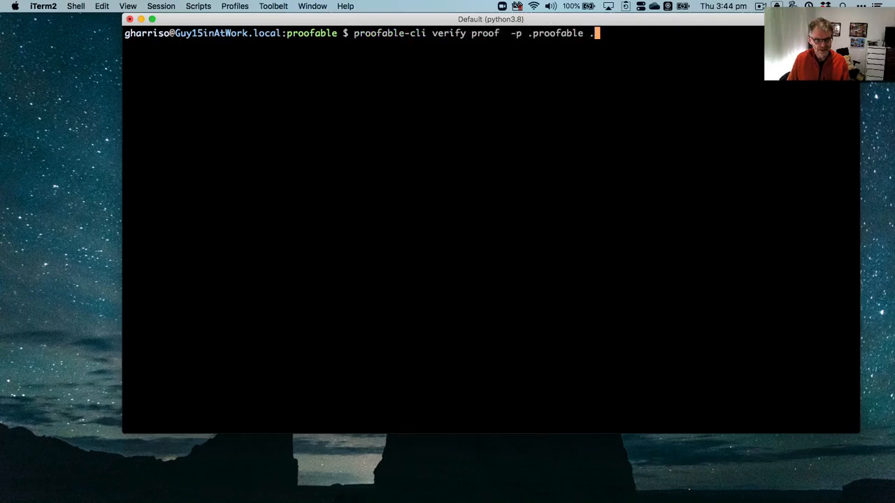
key("Return")
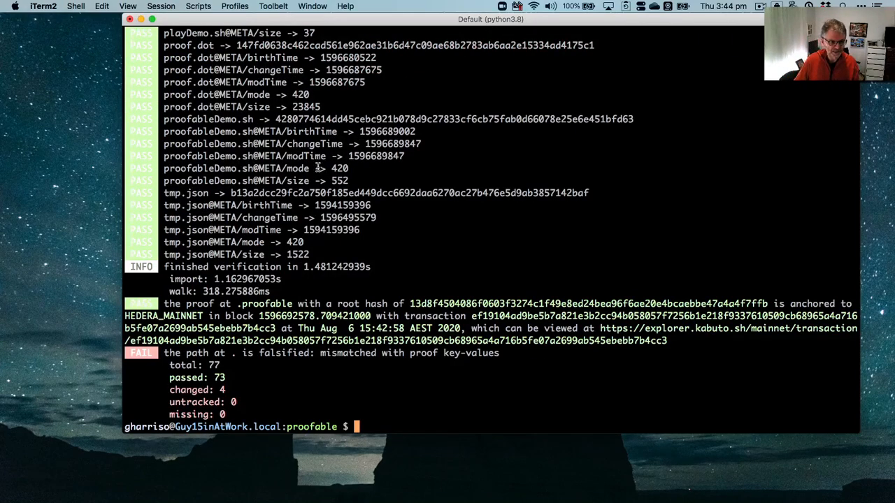
scroll("up", 3)
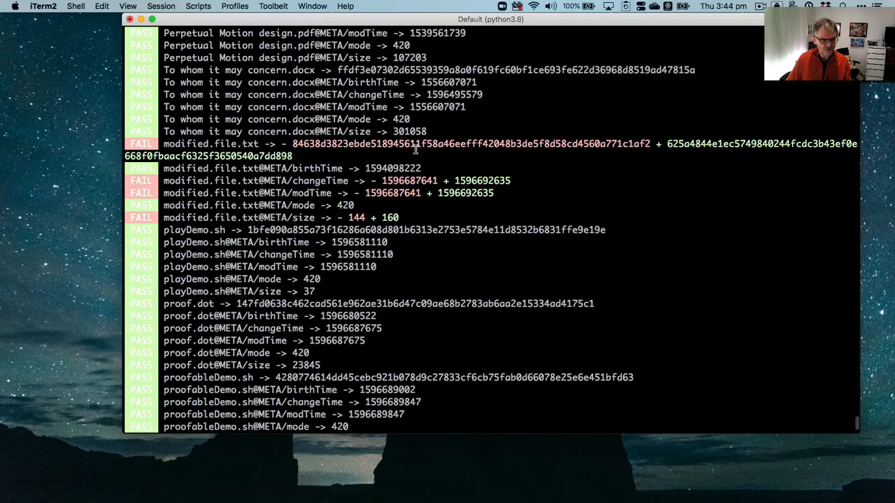
mouse_move(402, 182)
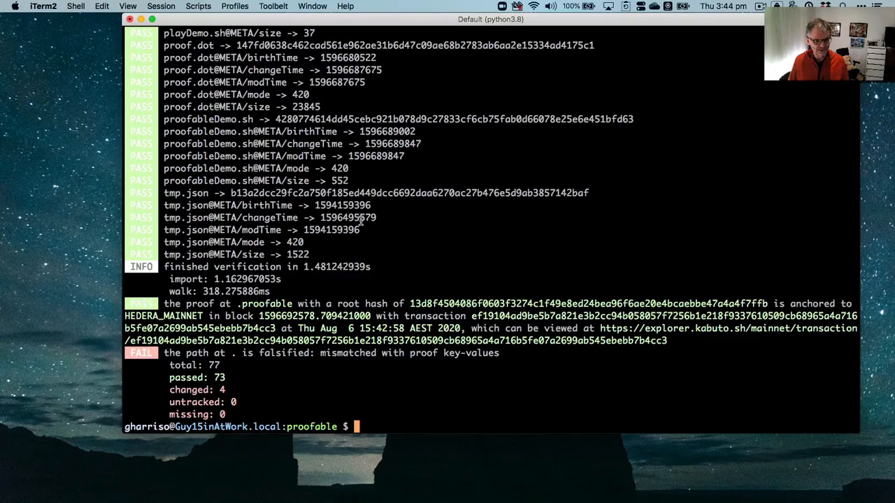
Create subproof perpertualMotion.subproofable for "Perpetual Motion design.pdf" from the .proofable proof
type("proofable-")
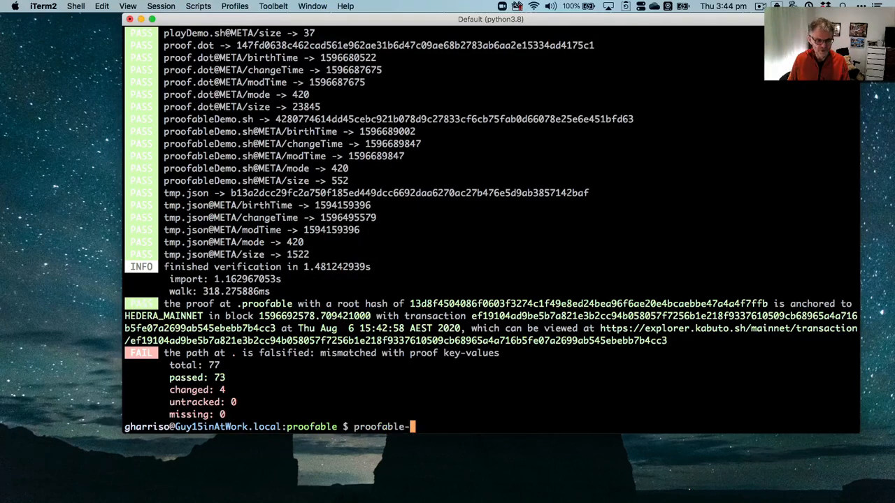
type("cli create subproof -p .proofable -")
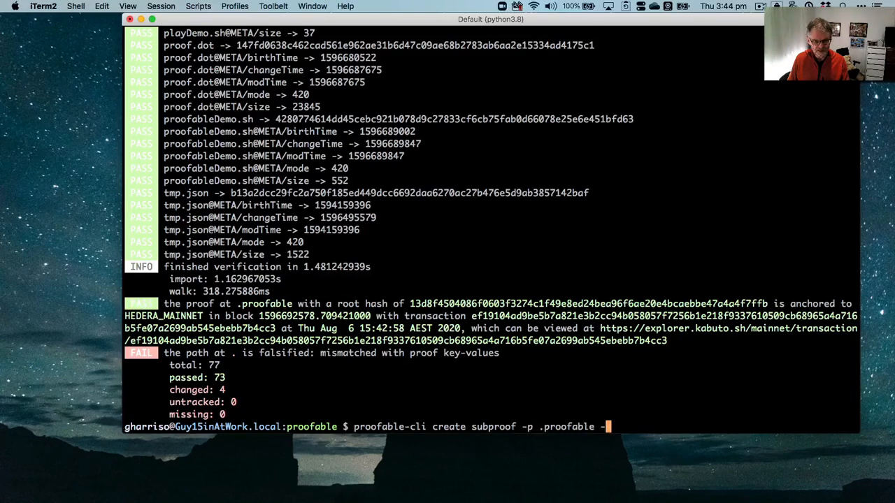
type("-s perpertualMotion.subproofable \"Perpetual Motion")
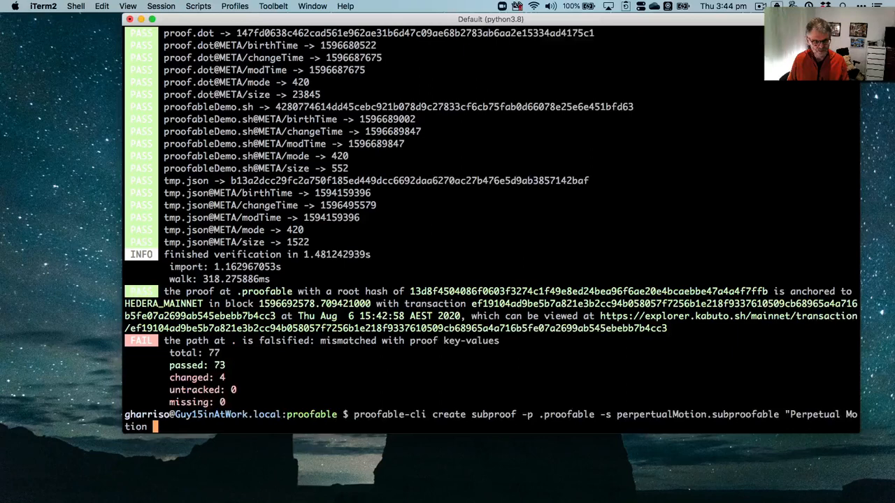
type("design.pdf\"")
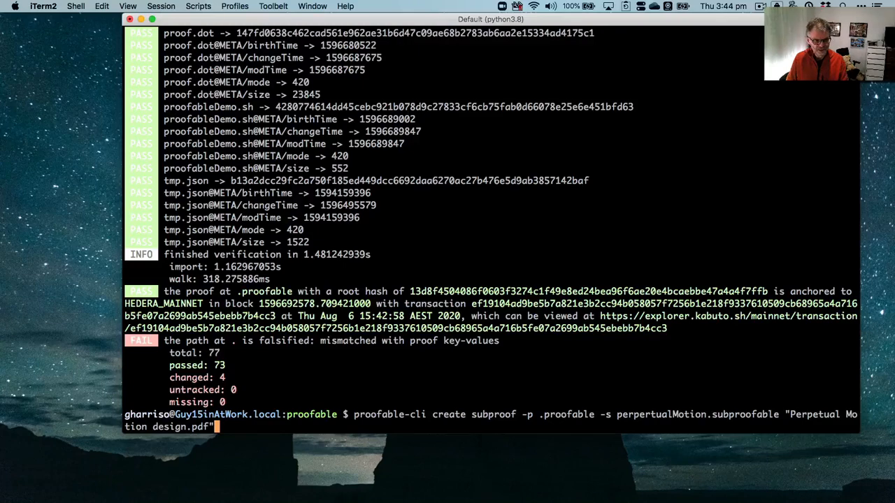
key("Return")
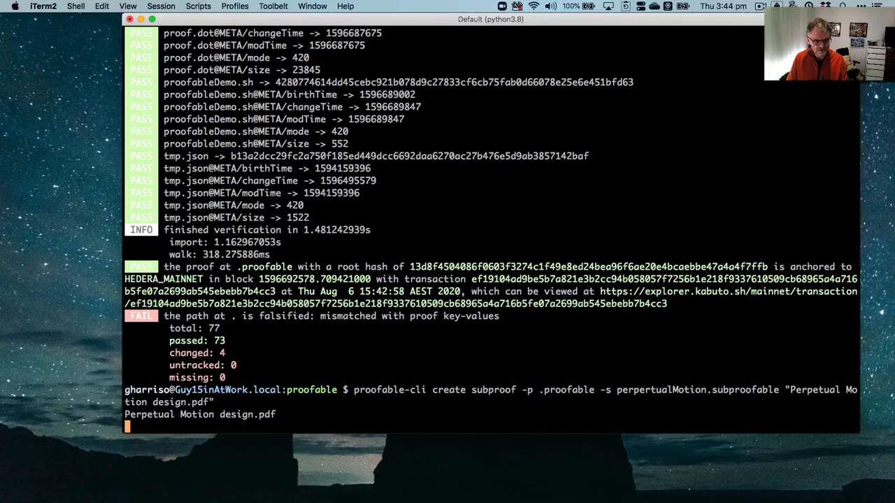
key("Return")
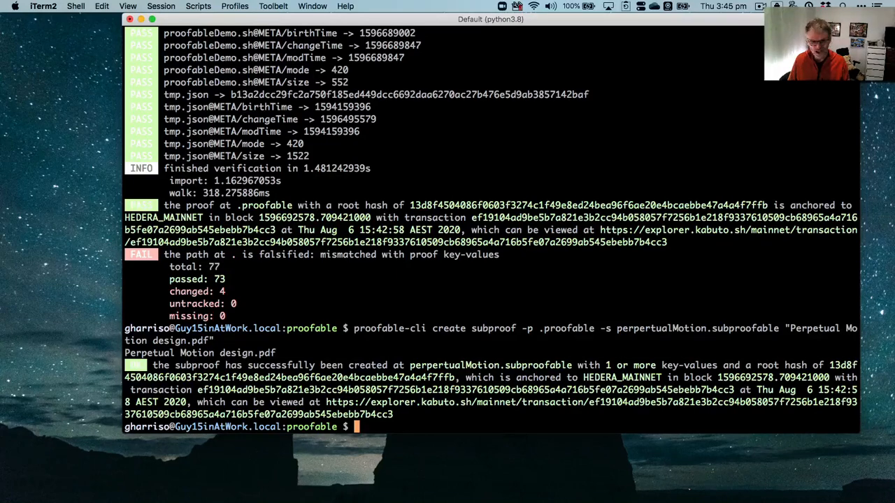
type("proofable-cli verify proof -p .proofable -d proof.dot .")
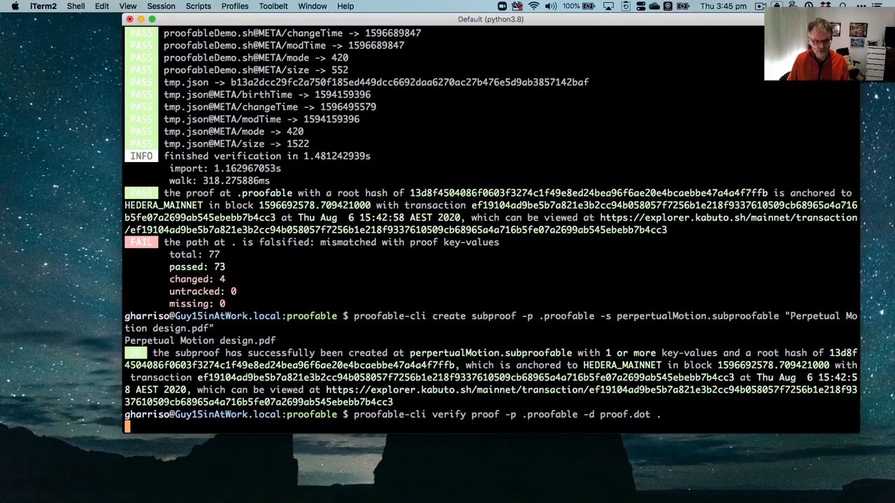
Re-verify the folder exporting the tree to proof.dot, reporting 8 of 77 key-values changed
key("Return")
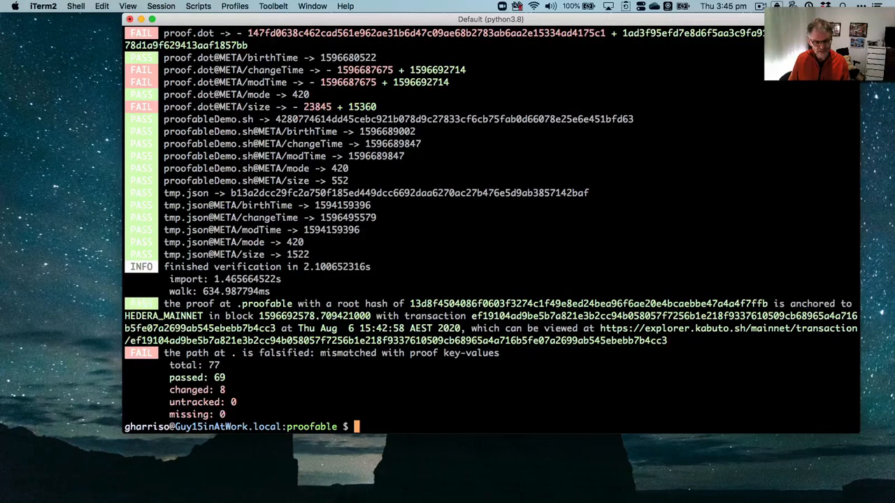
type("code proof.dot")
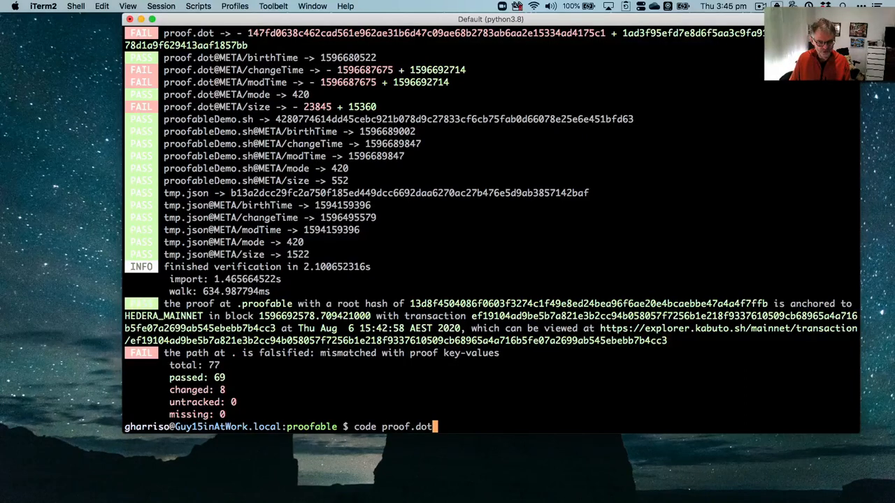
Open proof.dot in VS Code with the Graphviz proof tree preview beside the source
key("Return")
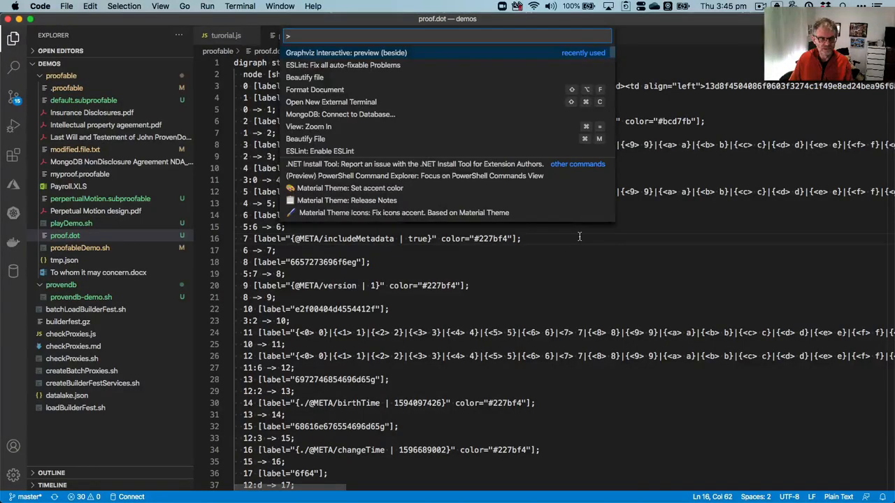
key("Escape")
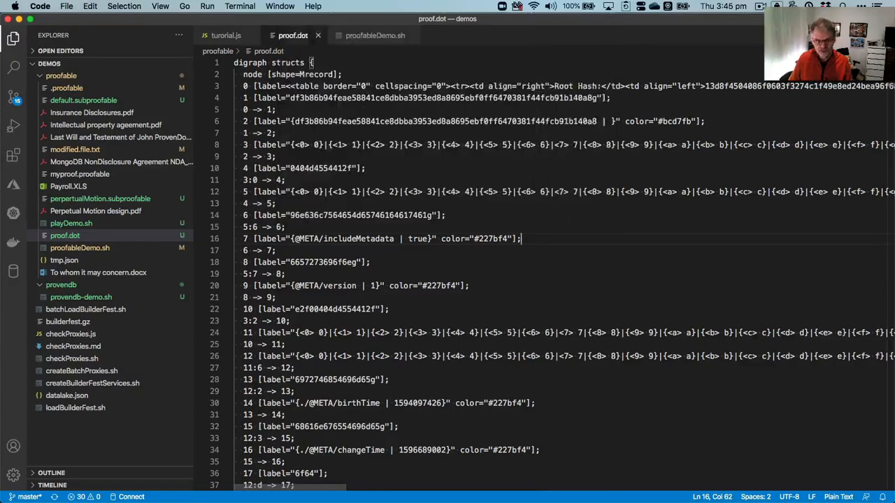
left_click(528, 35)
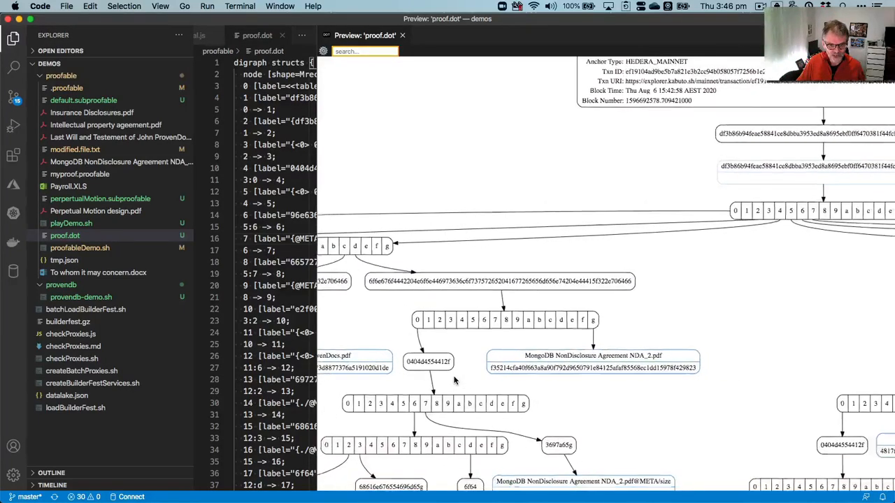
Scroll through the proof.dot tree preview to inspect file and metadata nodes
scroll("down", 3)
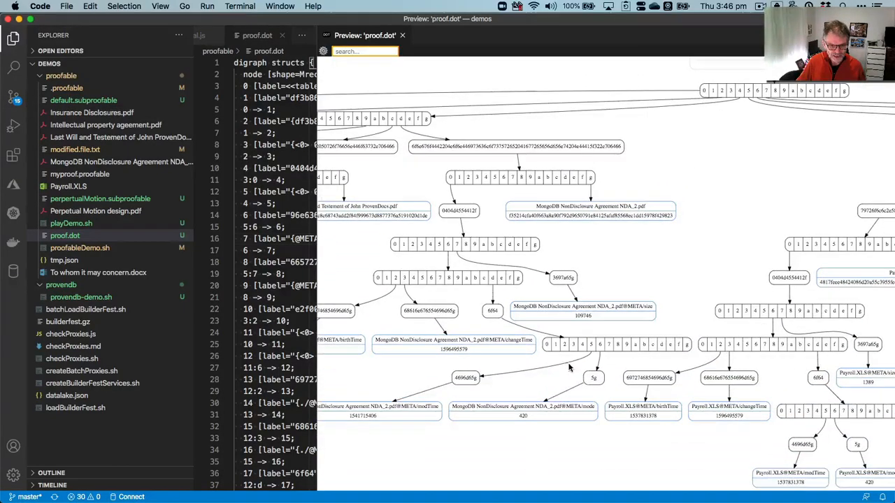
scroll("up", 3)
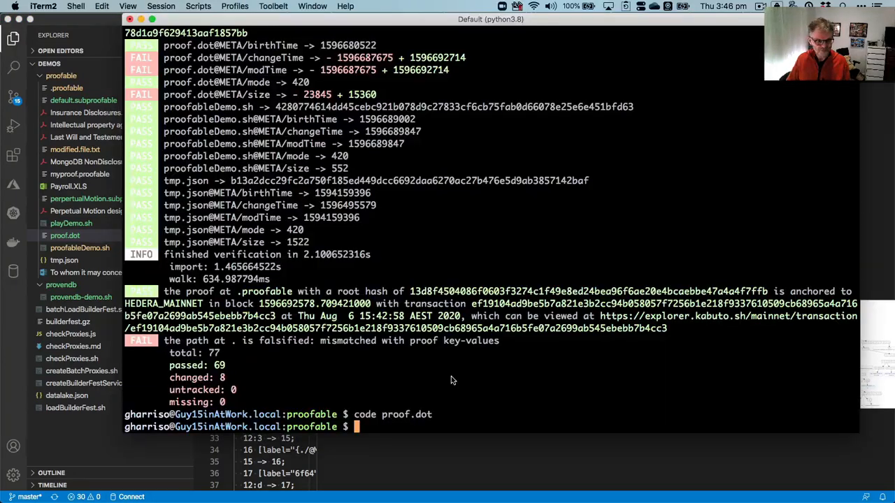
Open proofableOracleExample.js from the adhoc tests folder in VS Code
type("code /Users/gharriso/git/provendb-tests/adhoc/proofableOracleExam")
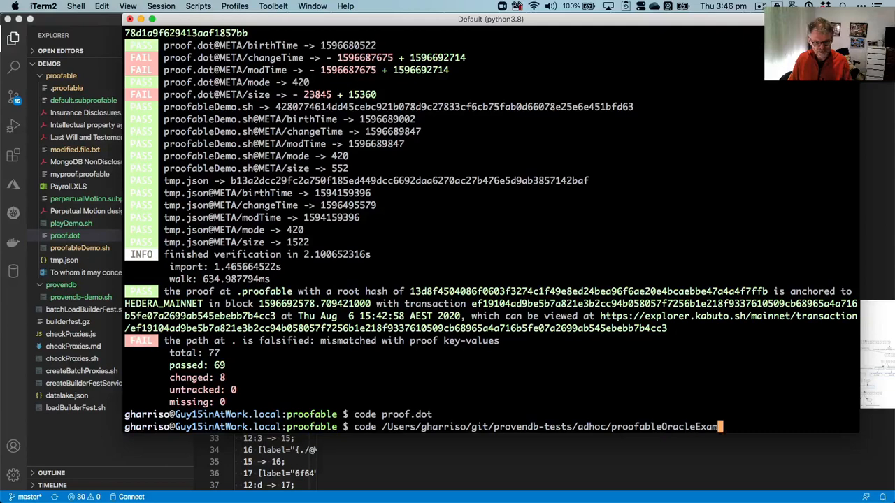
type("le.js")
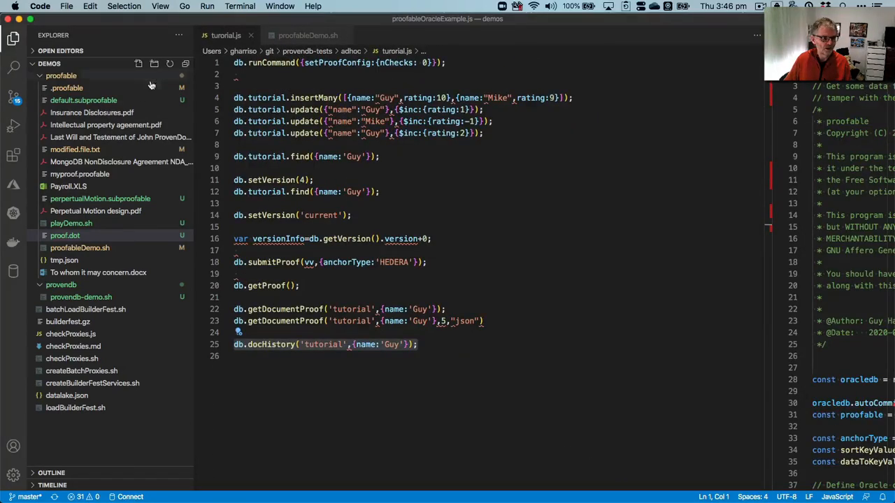
mouse_move(120, 286)
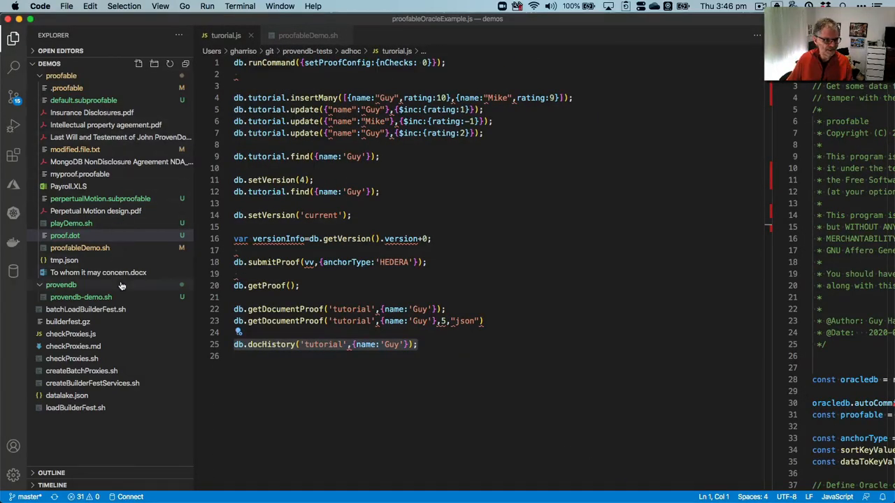
mouse_move(185, 320)
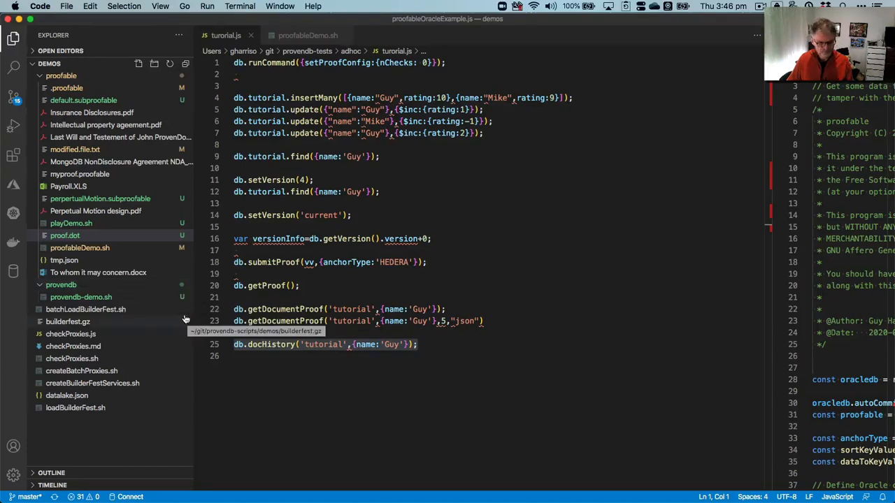
Arrange editors so proofableOracleExample.js fills the right editor group beside tutorial.js
left_click(68, 5)
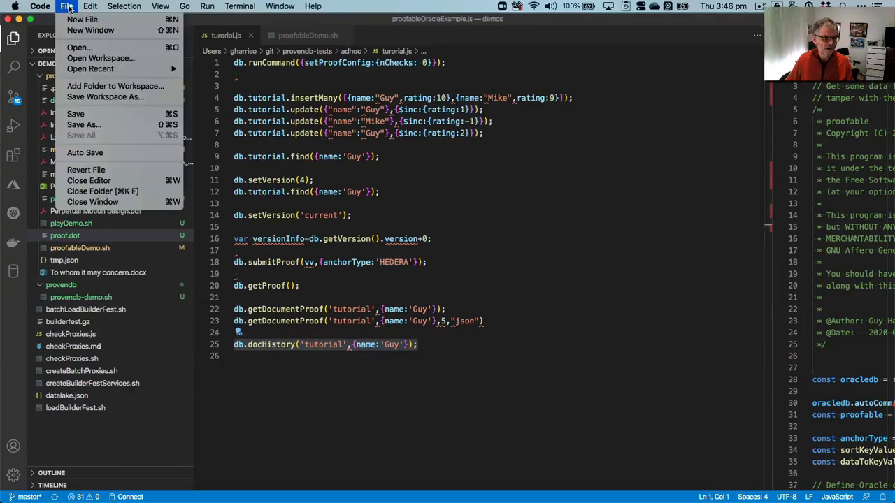
left_click(90, 68)
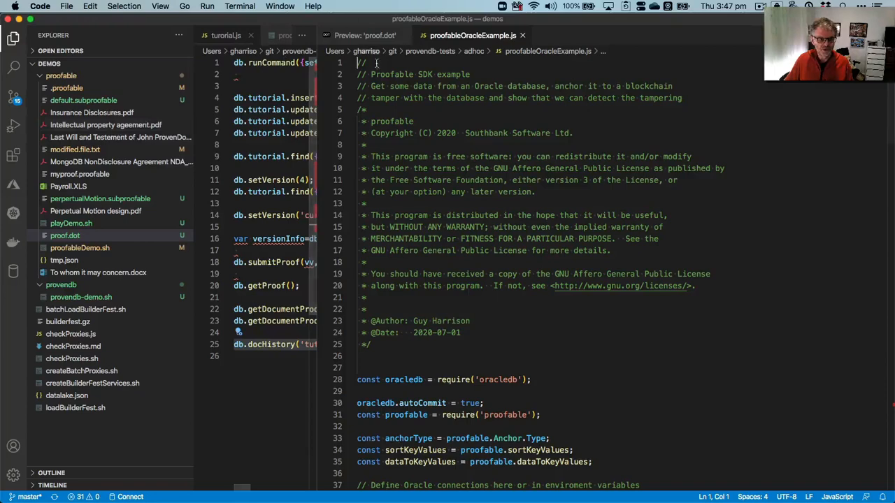
scroll("down", 3)
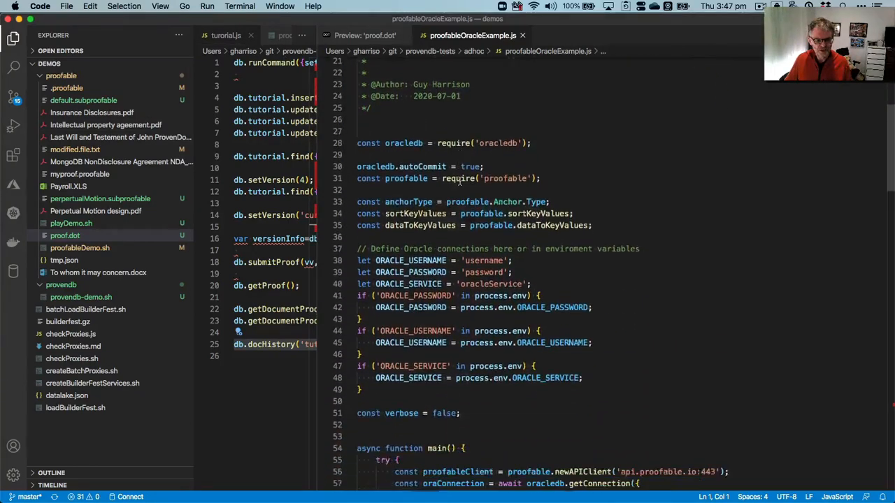
scroll("down", 3)
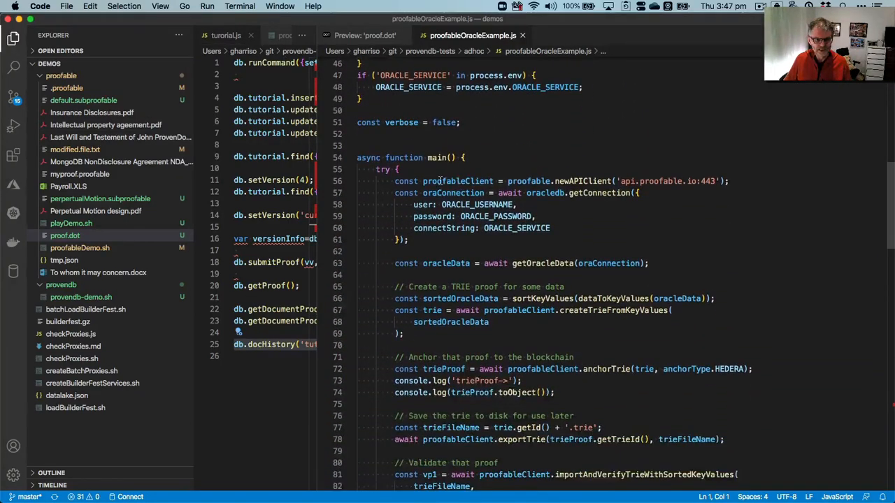
scroll("down", 3)
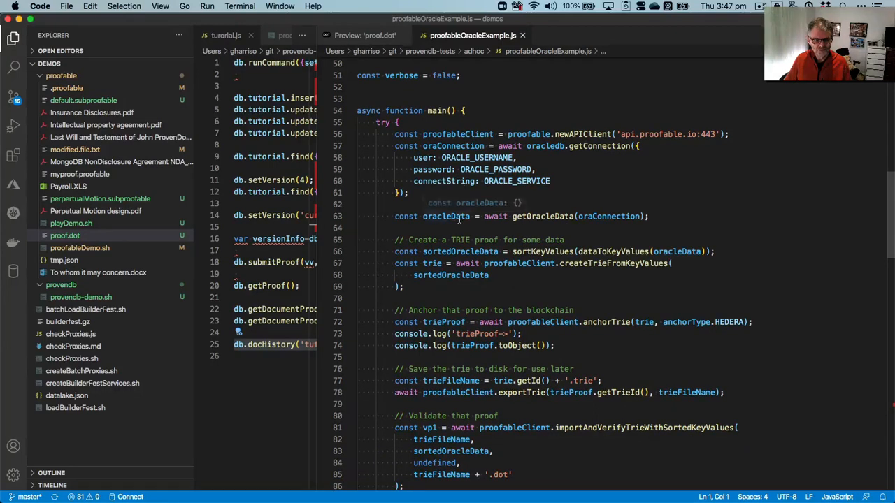
left_click(490, 274)
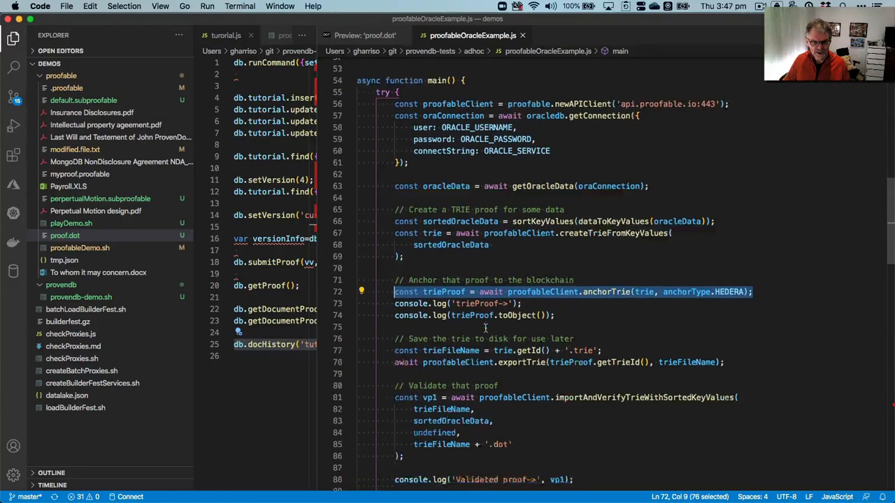
scroll("down", 3)
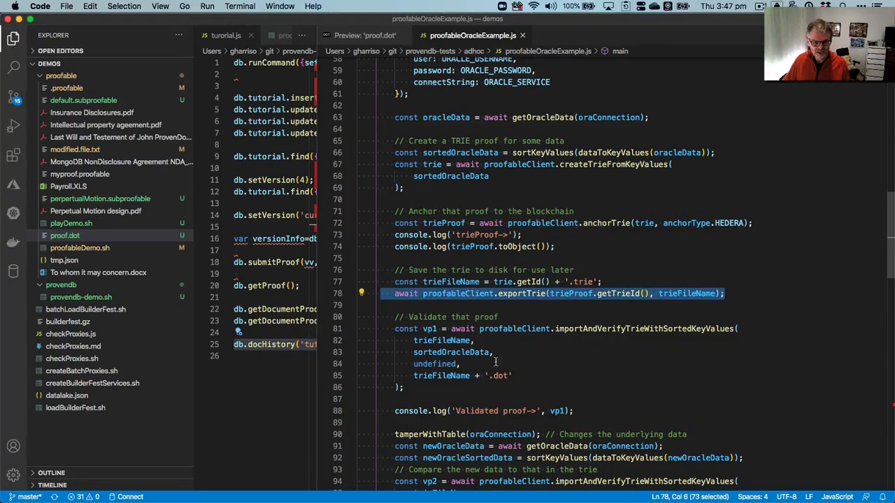
scroll("down", 3)
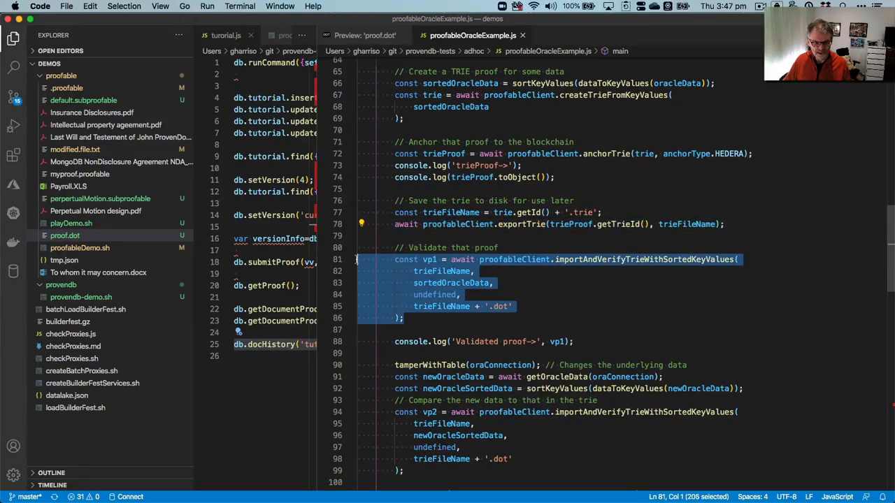
scroll("up", 3)
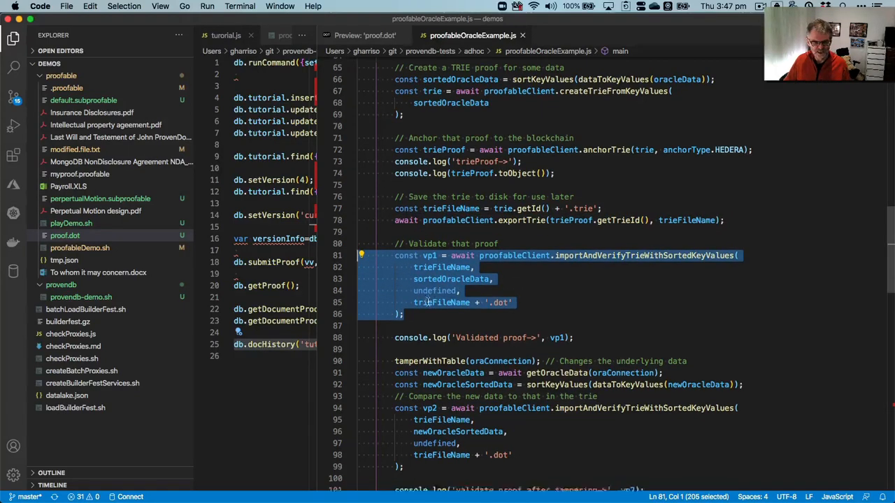
scroll("down", 3)
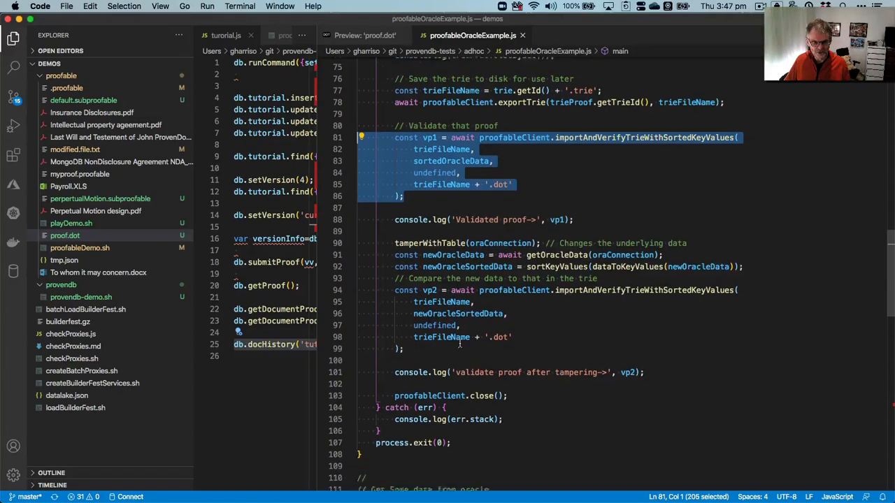
scroll("down", 3)
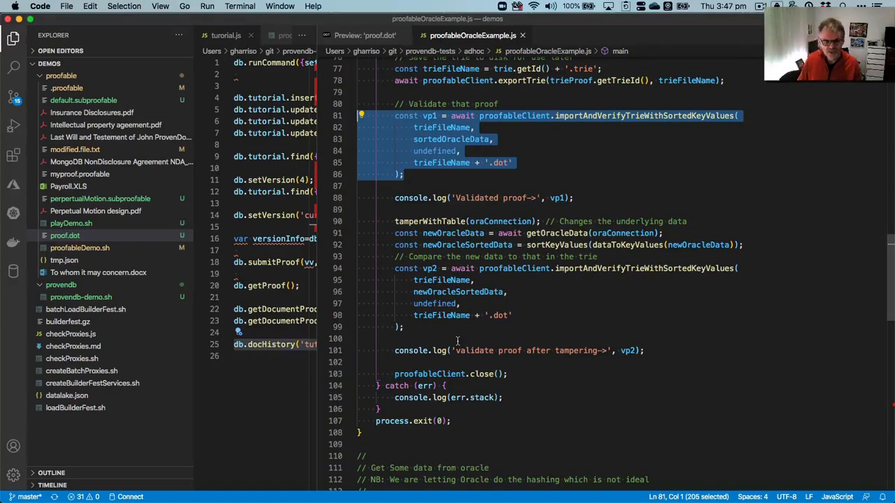
mouse_move(512, 295)
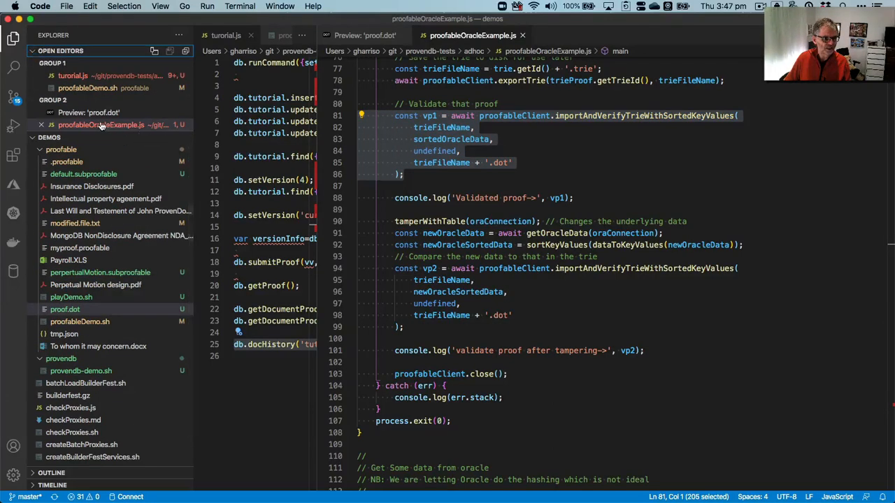
mouse_move(134, 154)
type("node")
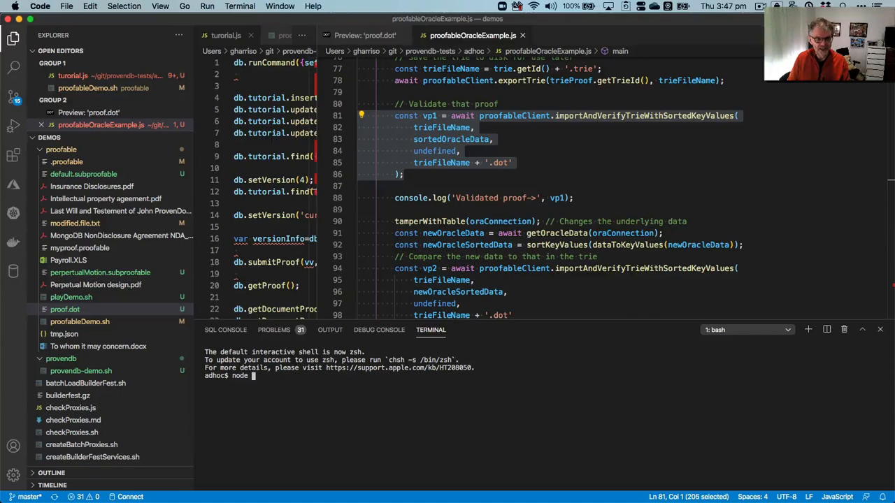
Run node proofableOracleExample.js in the integrated terminal
type("proof0")
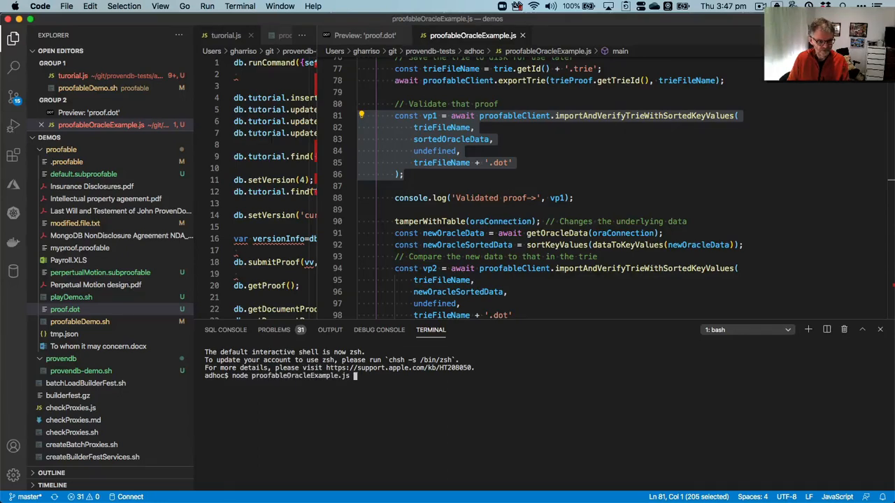
key("Return")
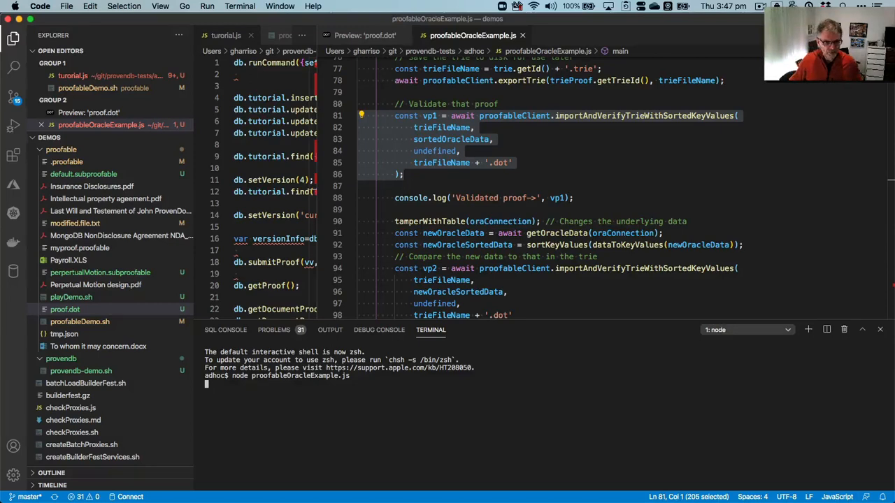
mouse_move(489, 323)
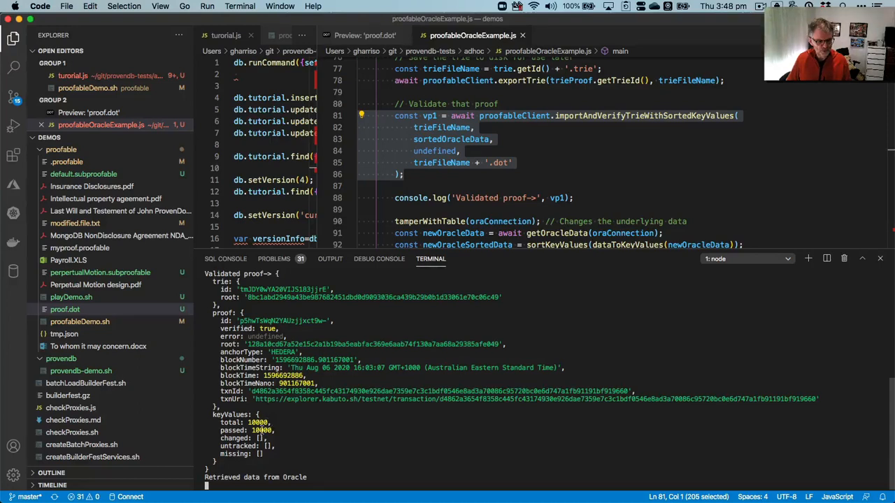
mouse_move(315, 464)
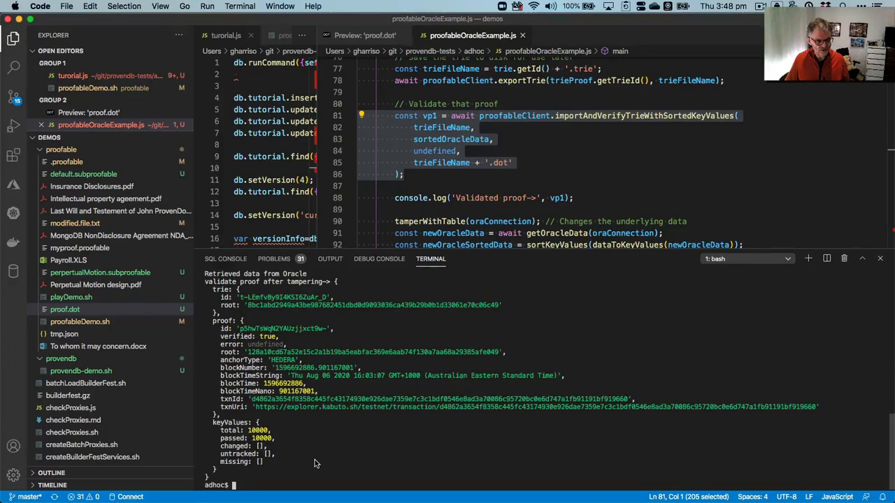
mouse_move(301, 464)
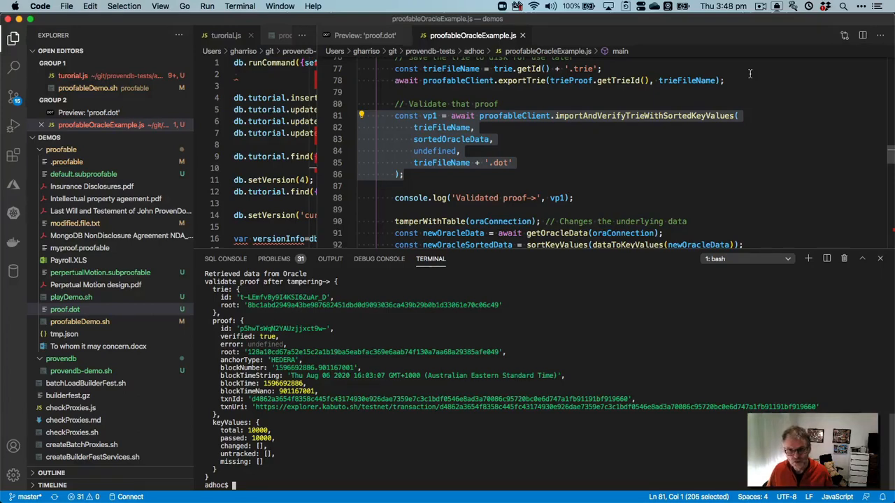
mouse_move(761, 8)
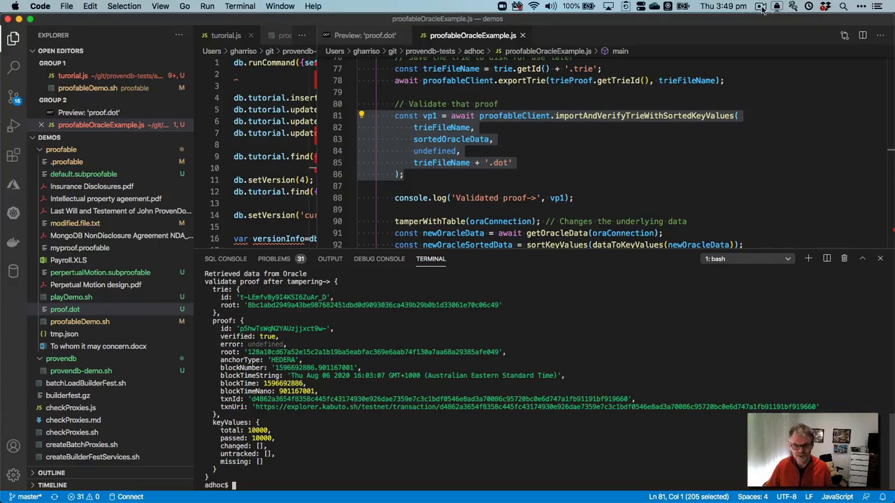